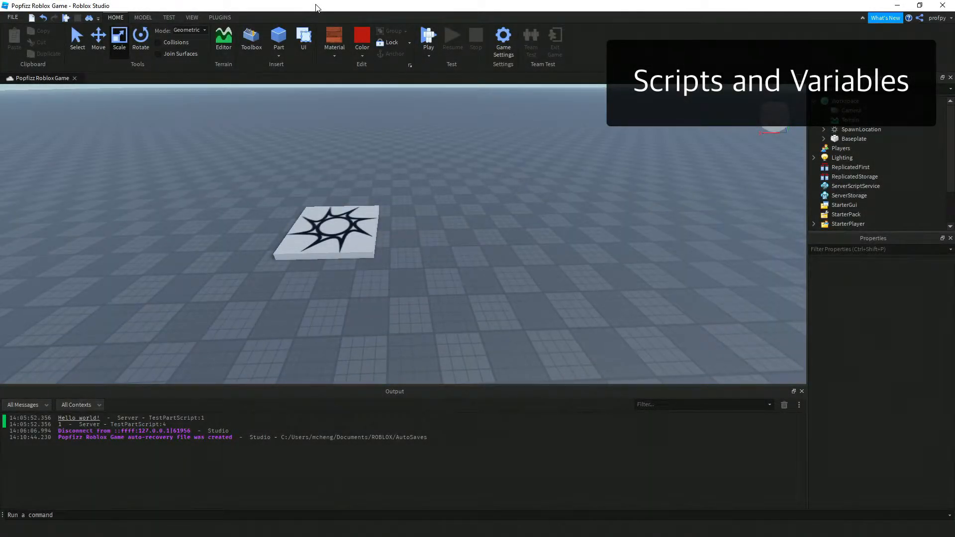
mouse_move(525, 272)
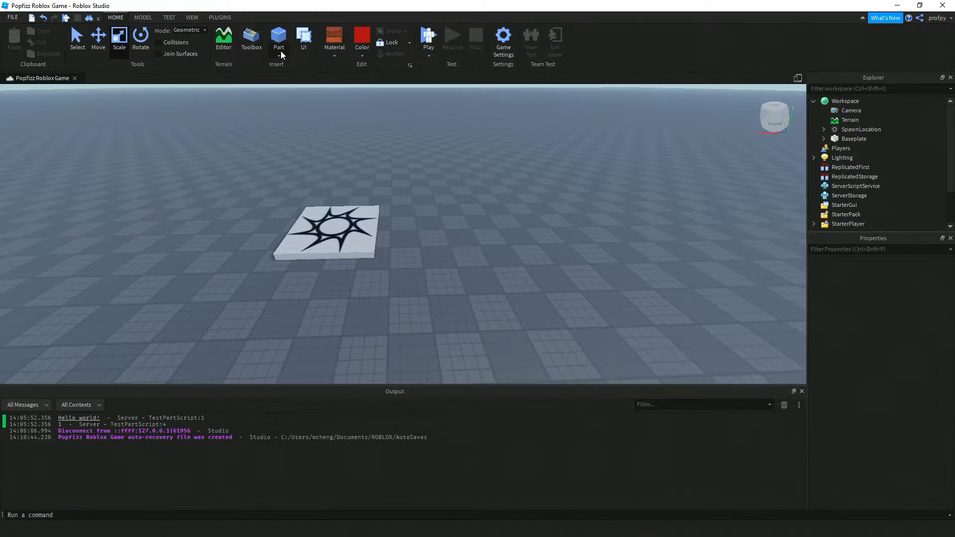
Insert a Block part and move it right of the SpawnLocation to -14, 0.5, -6, then select it
left_click(278, 45)
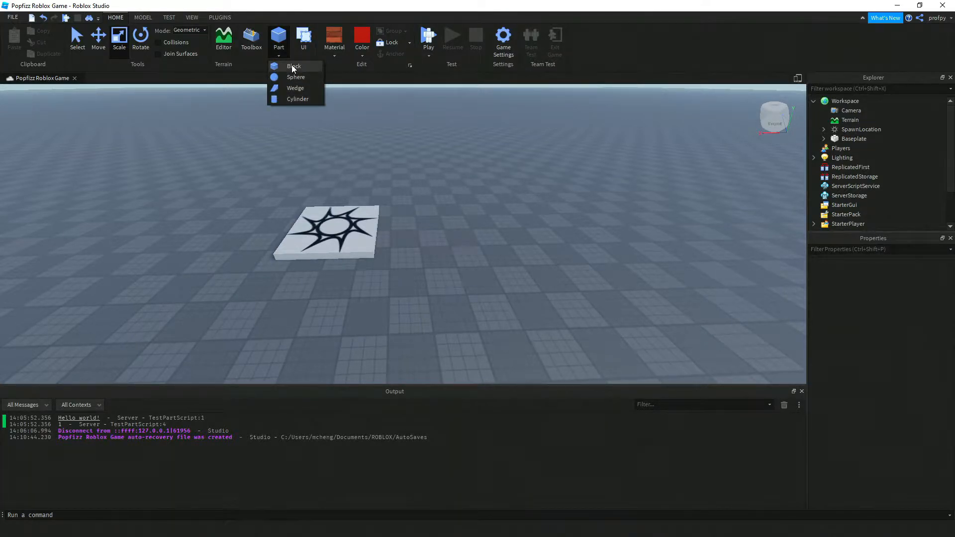
left_click(294, 66)
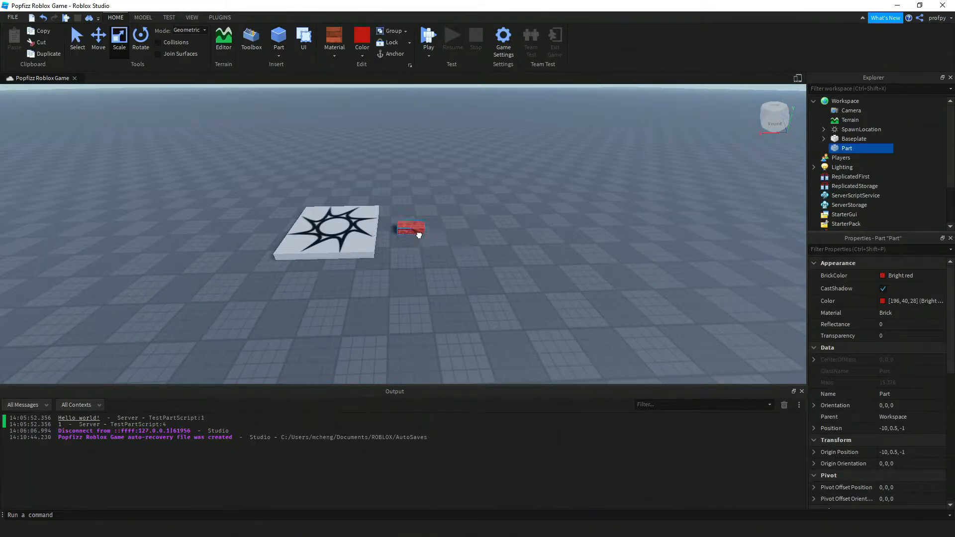
left_click_drag(411, 229, 441, 259)
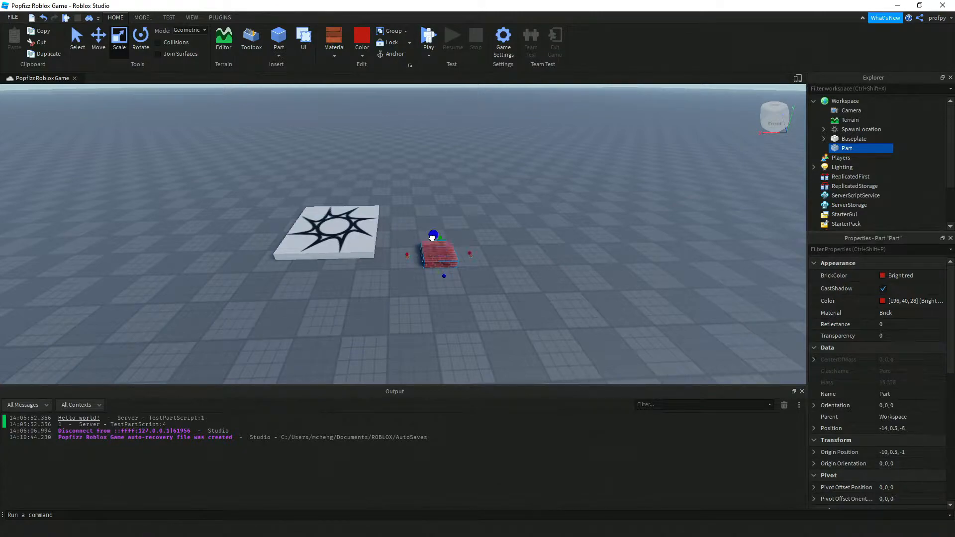
left_click(559, 255)
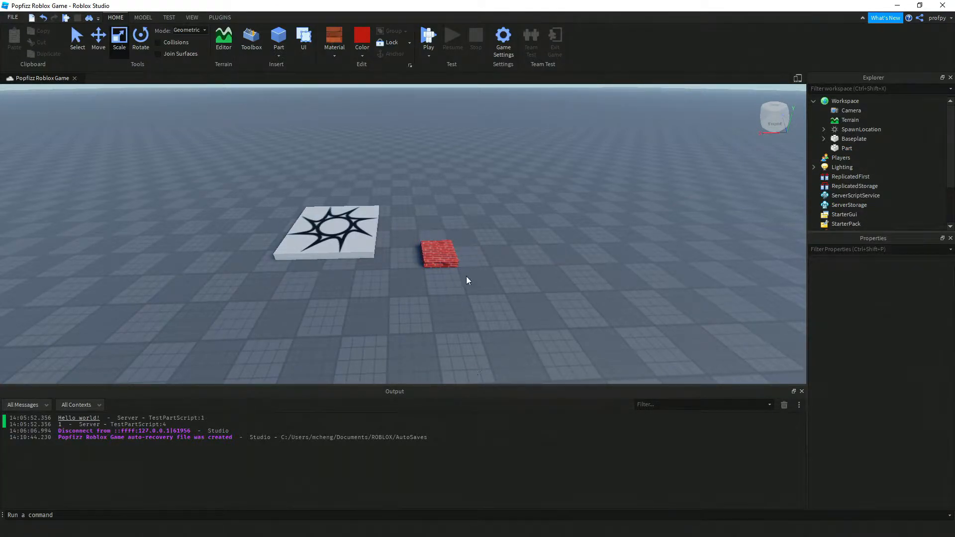
left_click(438, 252)
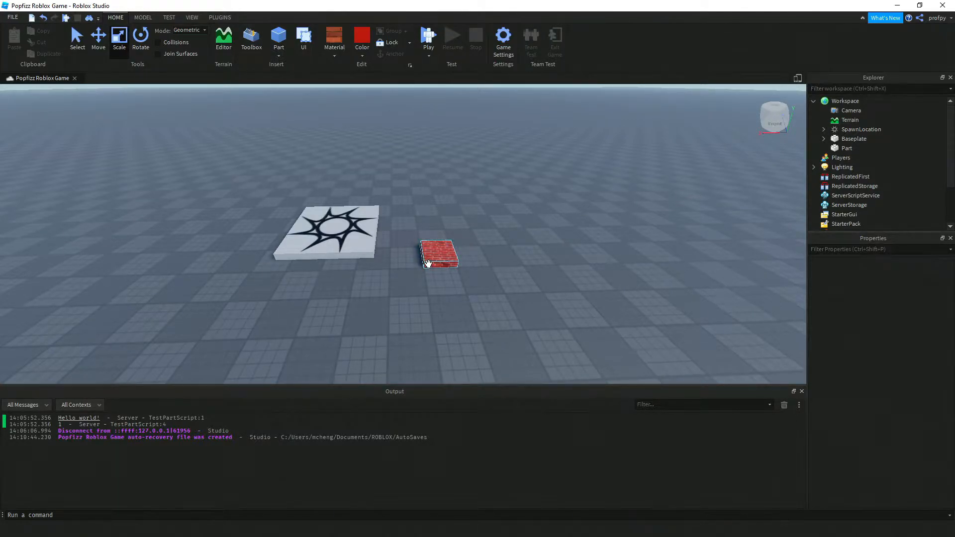
left_click(438, 253)
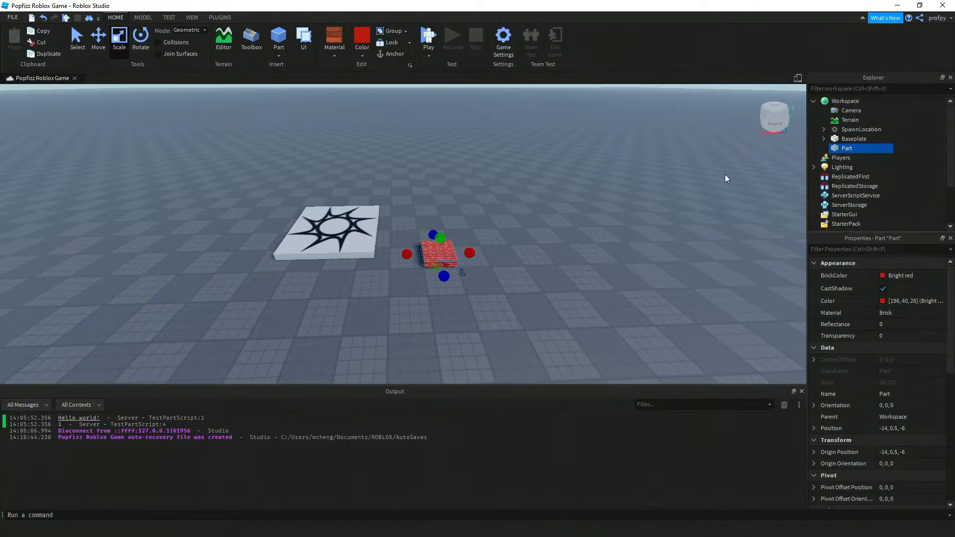
mouse_move(835, 120)
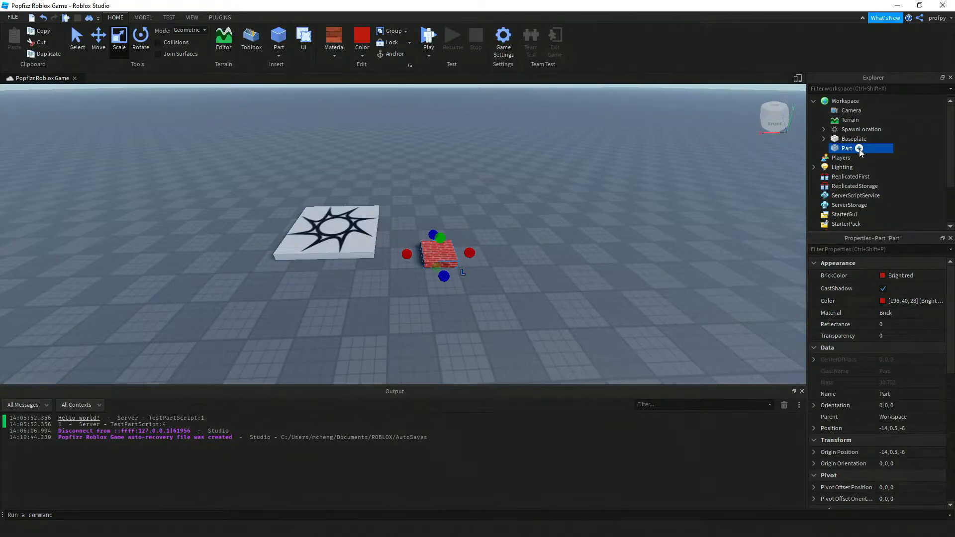
Rename the Part in the Explorer to TestPart
right_click(847, 148)
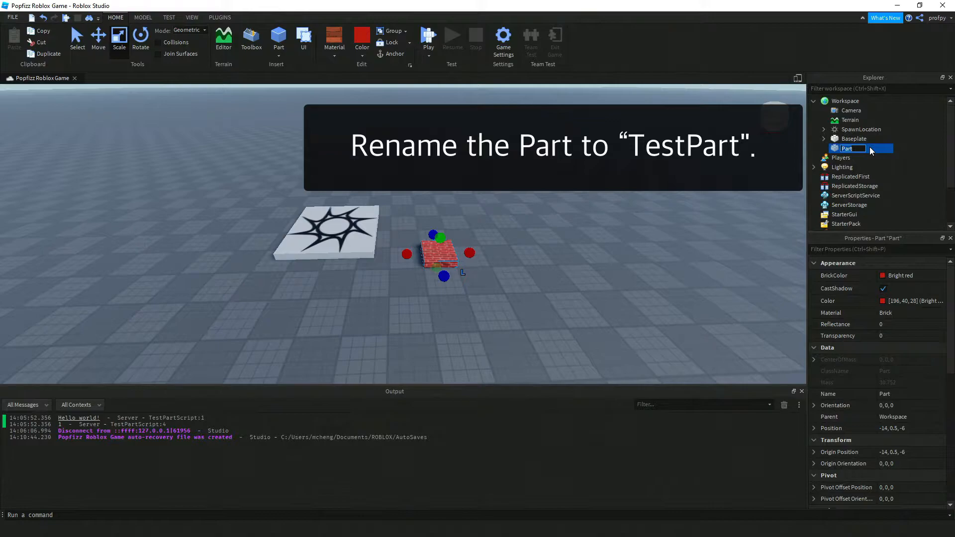
type("TestPart")
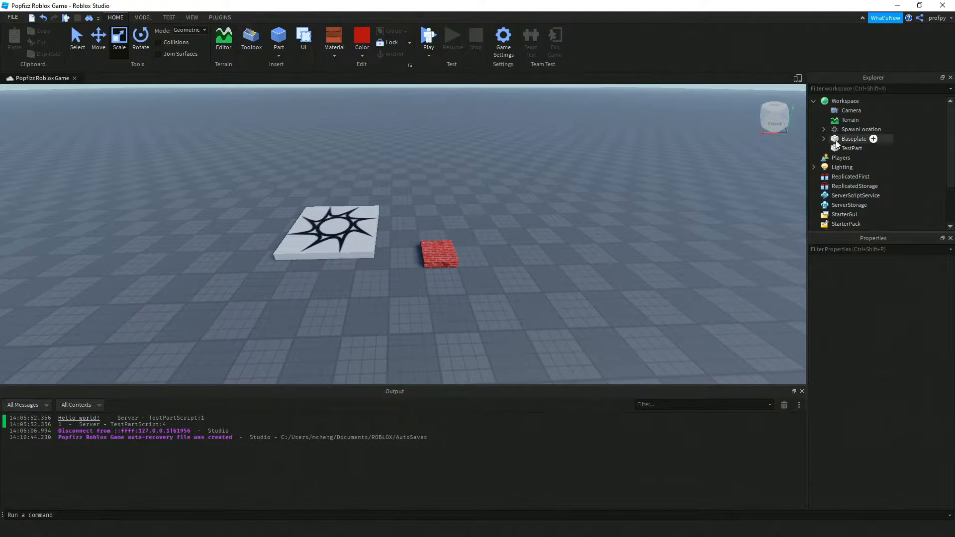
Select TestPart in the Explorer to reach its Insert Object list
left_click(851, 147)
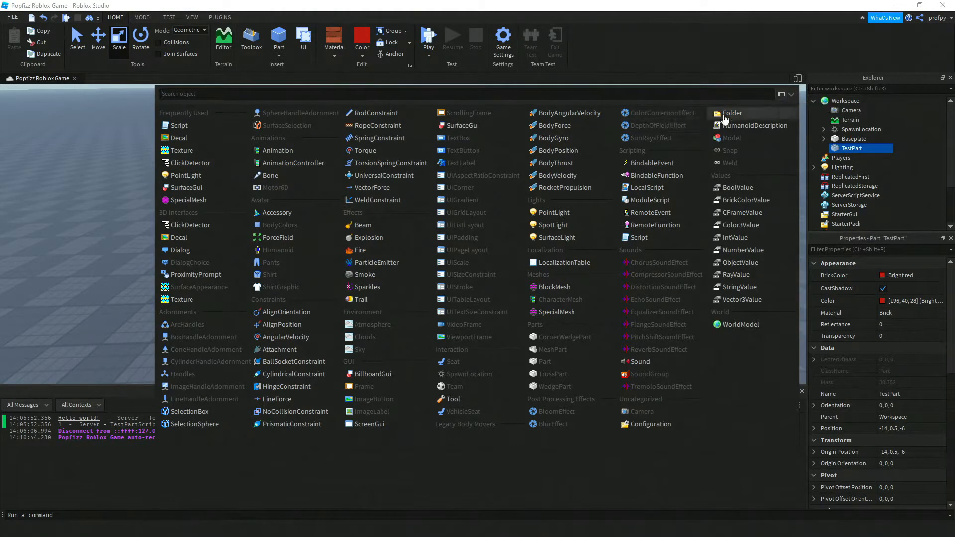
mouse_move(784, 97)
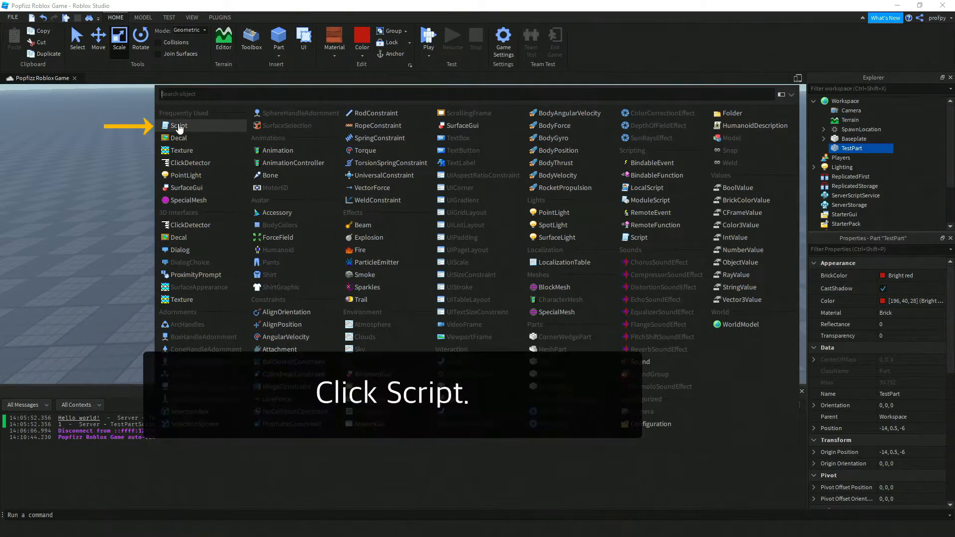
Insert a Script into TestPart, opening its default Hello world! print line
left_click(180, 125)
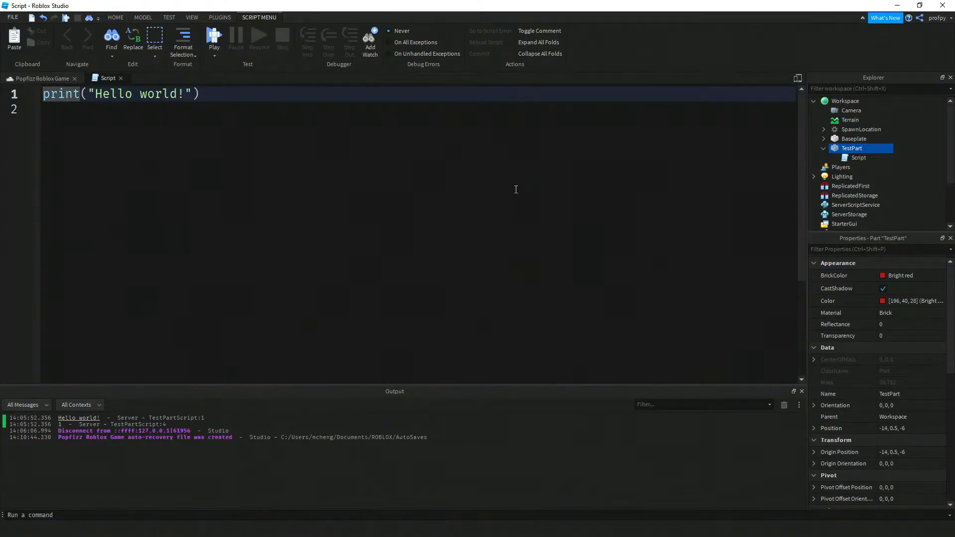
mouse_move(200, 206)
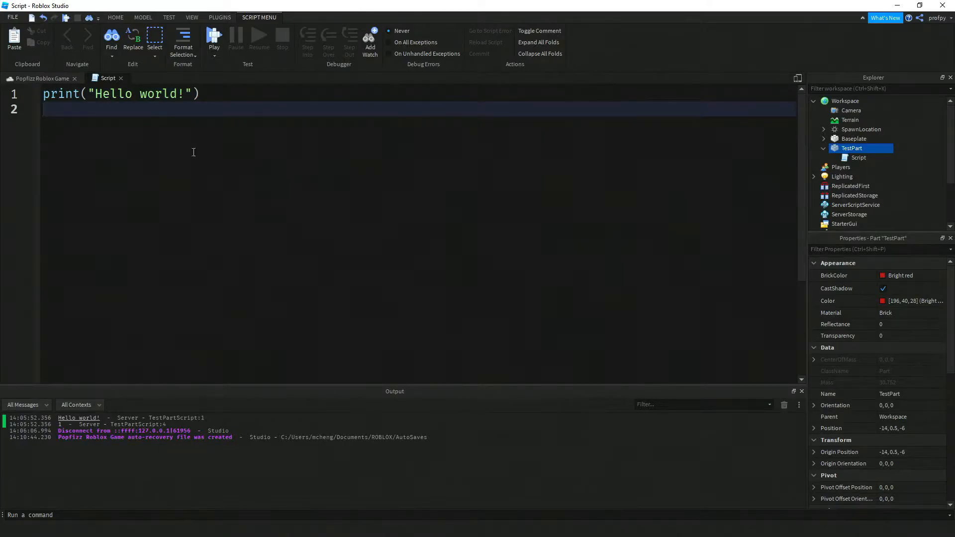
mouse_move(57, 124)
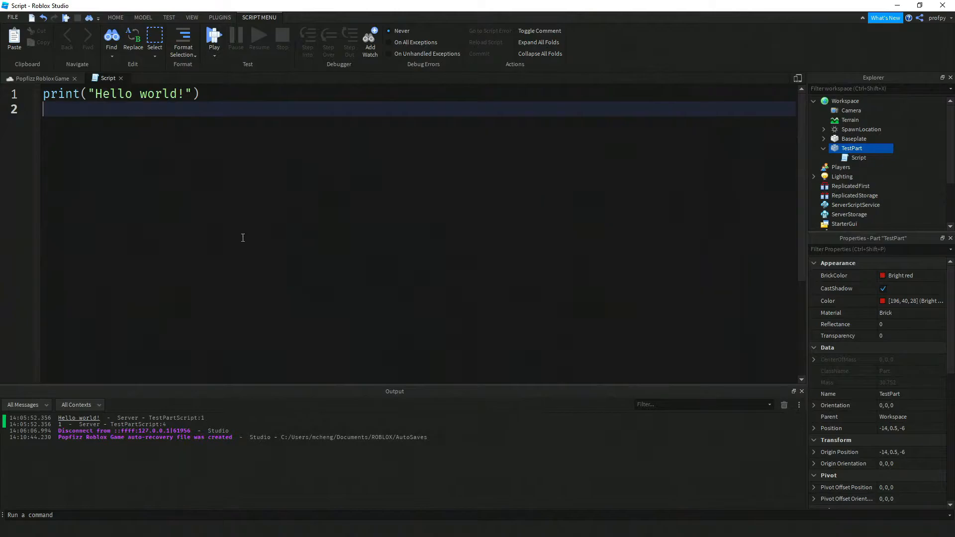
mouse_move(272, 270)
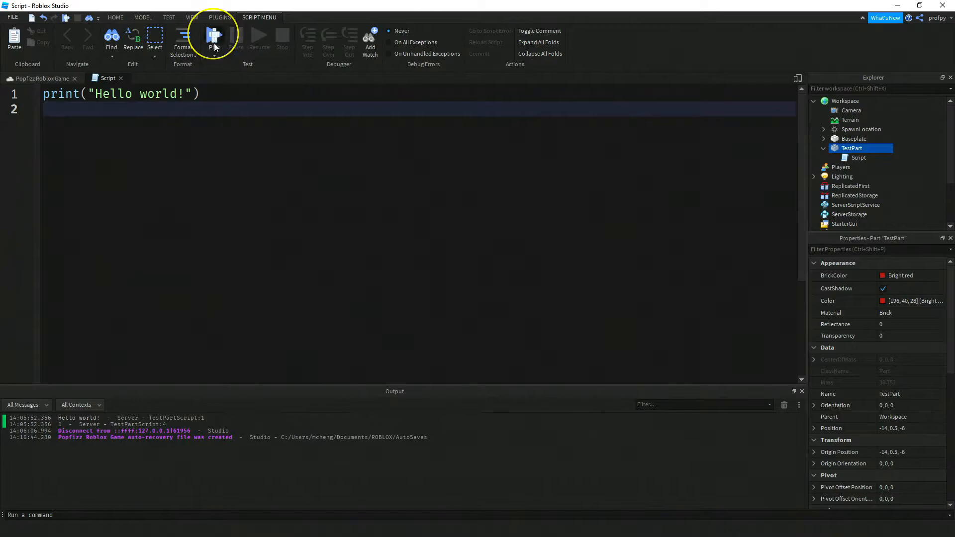
Play-test the game so the output shows Hello world!, then stop the test
left_click(212, 38)
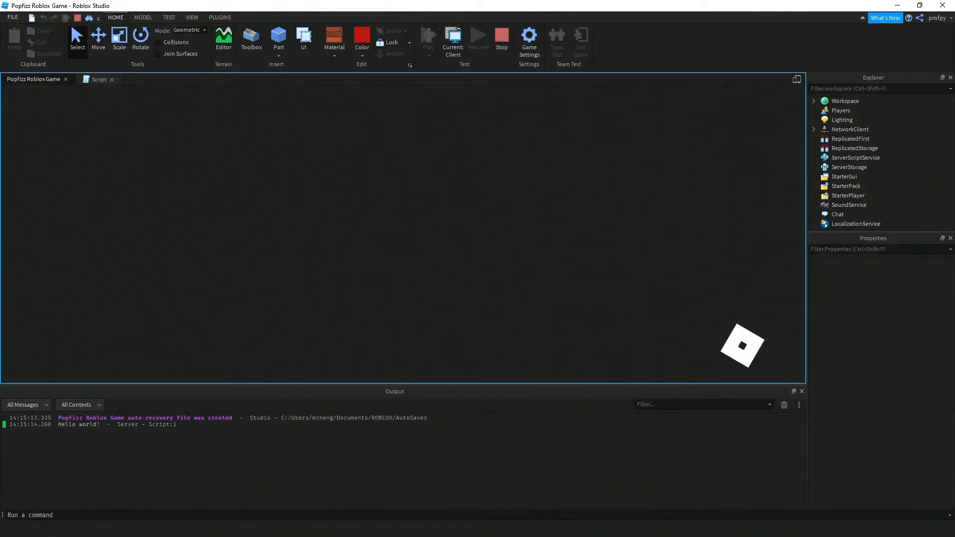
left_click(428, 35)
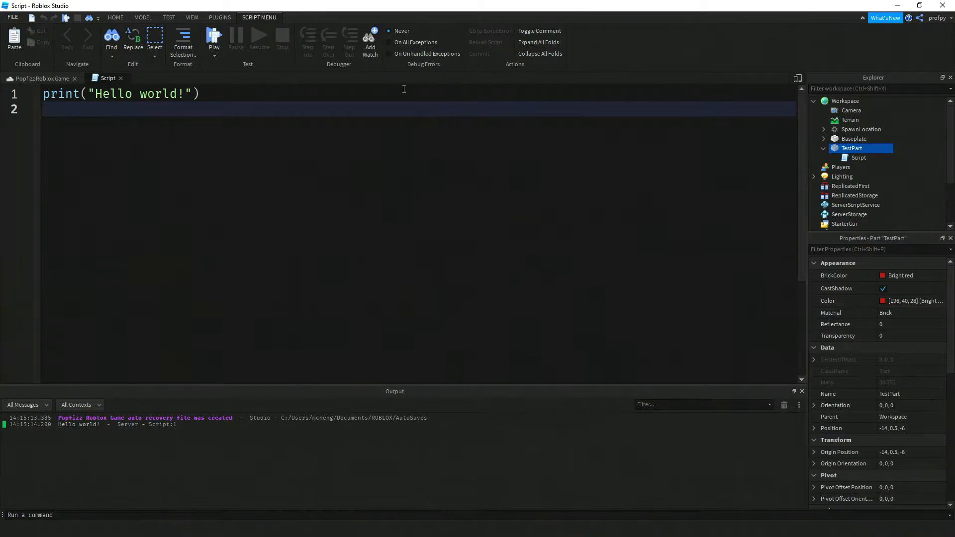
mouse_move(201, 147)
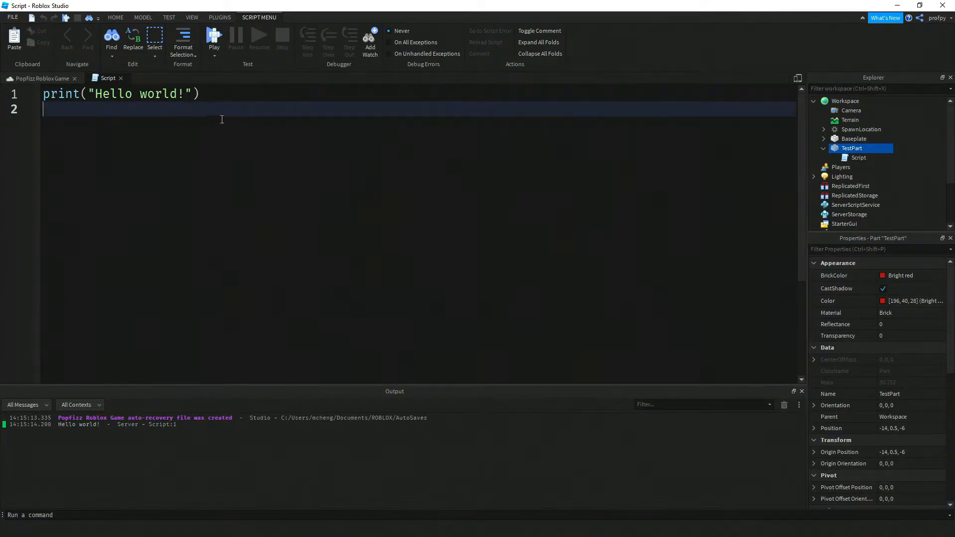
Rename the Script under TestPart to TestPartScript
left_click(859, 158)
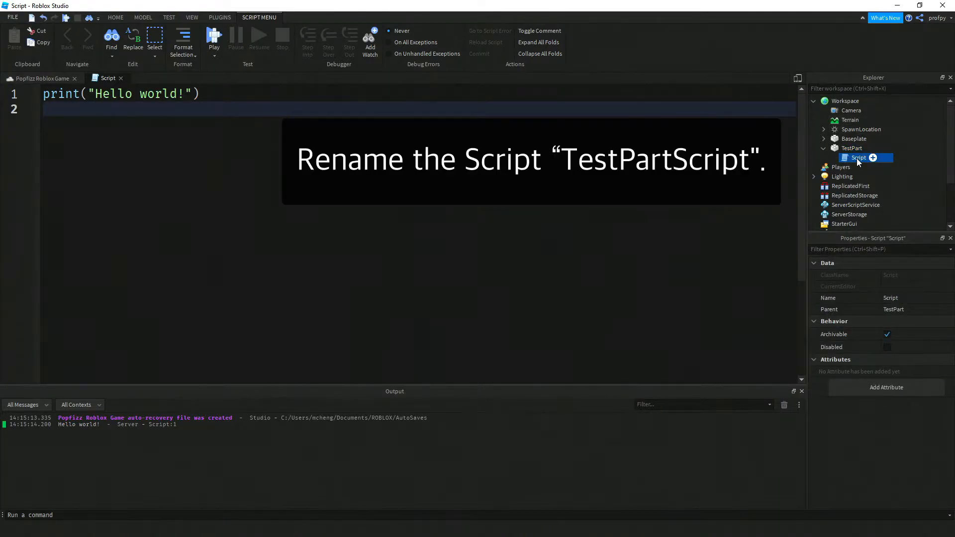
right_click(858, 158)
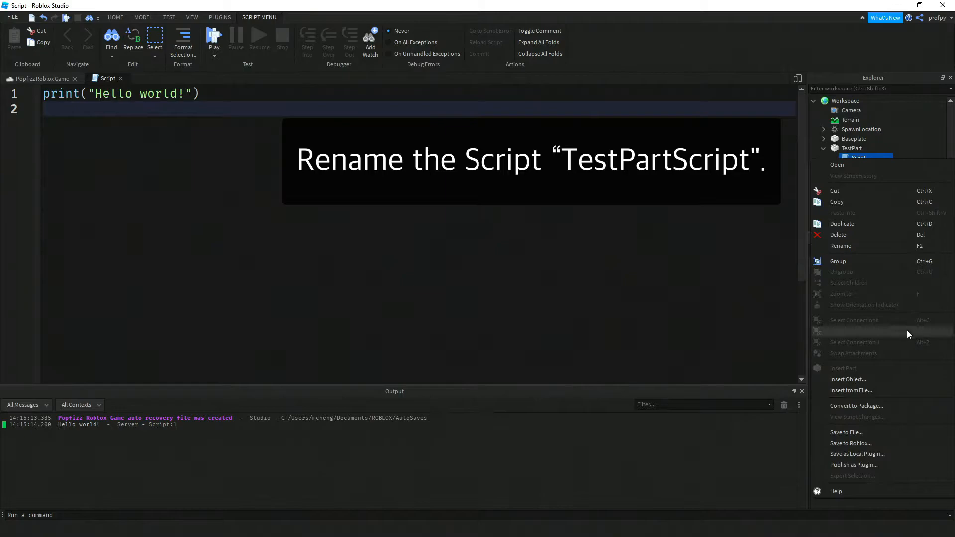
left_click(840, 245)
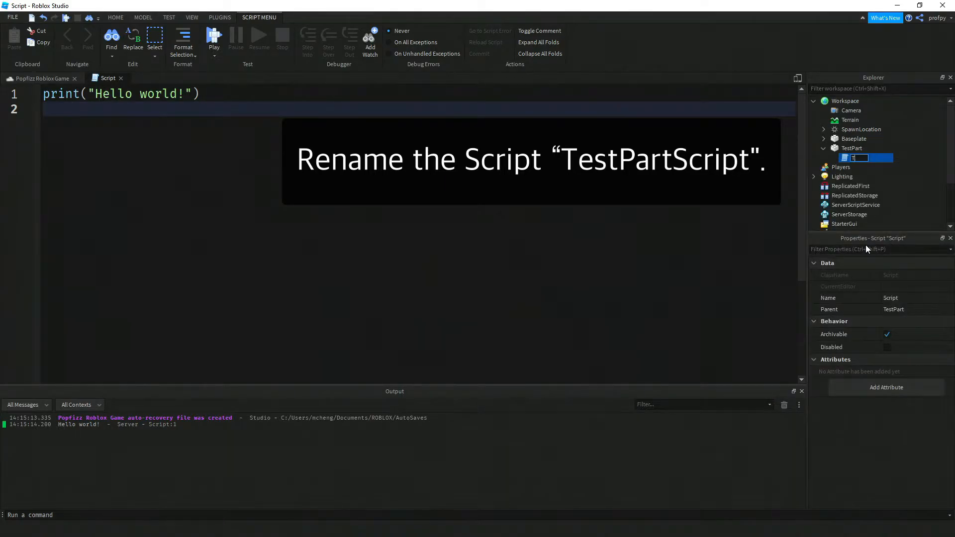
type("TestPartScript")
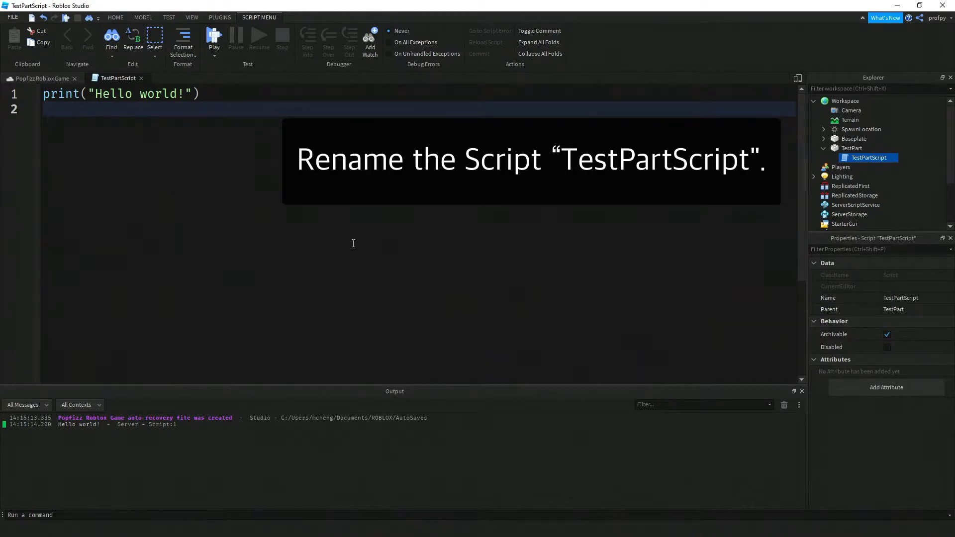
mouse_move(216, 275)
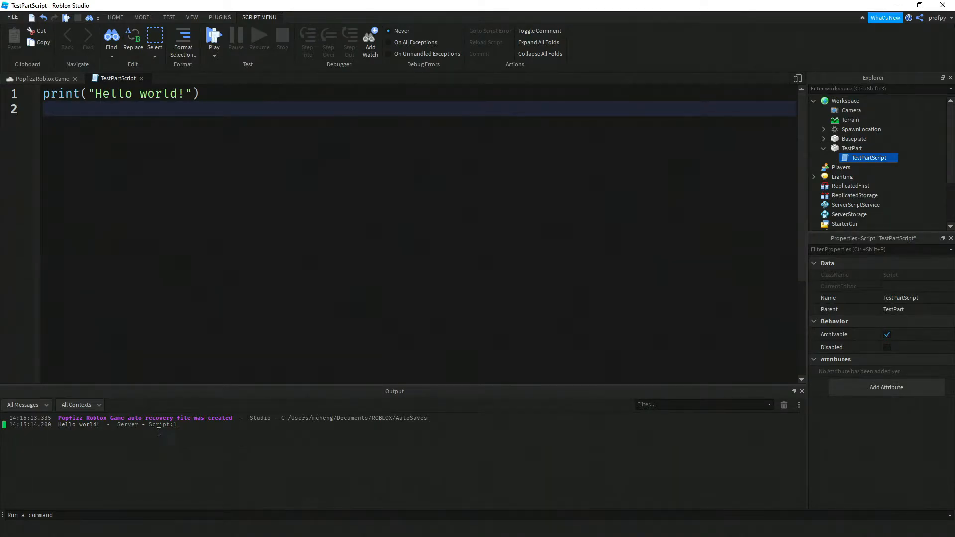
mouse_move(162, 425)
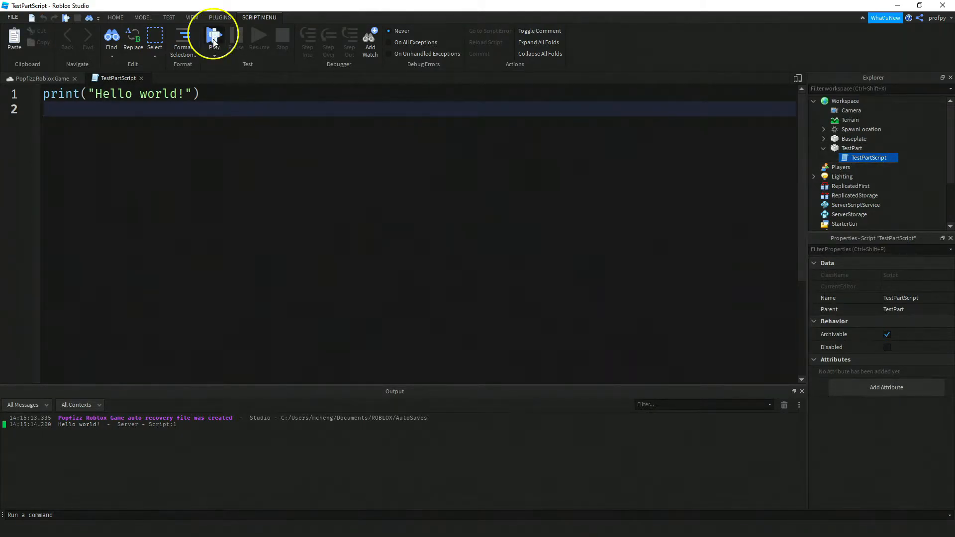
Play-test again so Hello world! is credited to TestPartScript, then stop
left_click(214, 37)
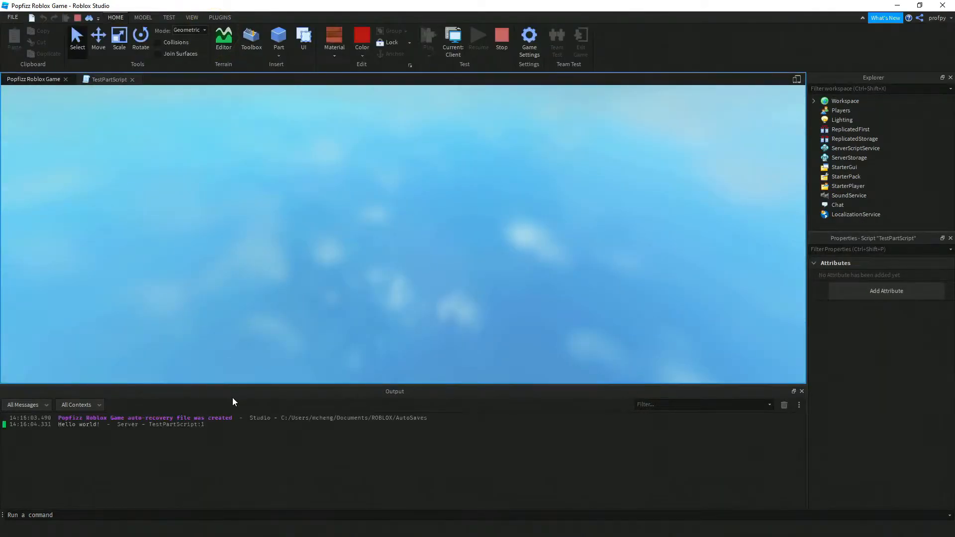
left_click(427, 37)
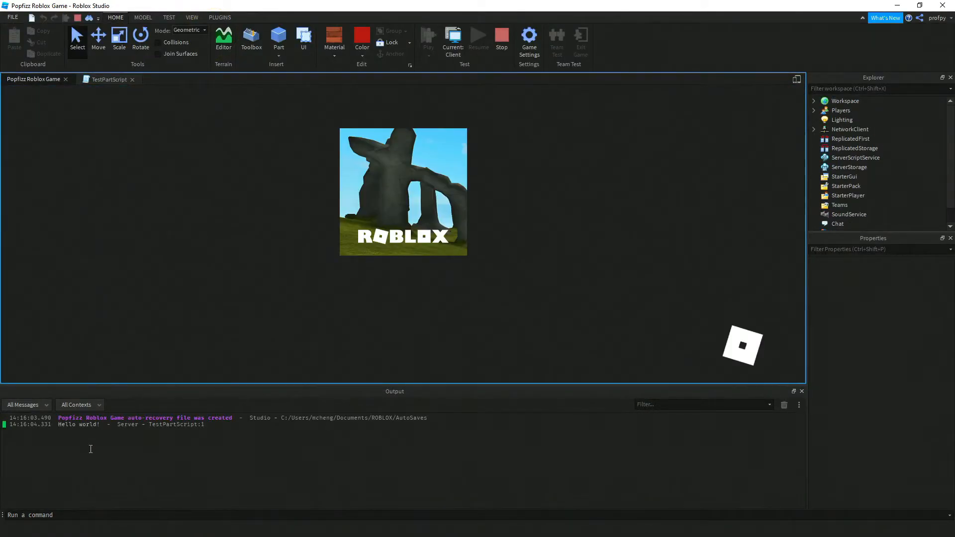
left_click(427, 37)
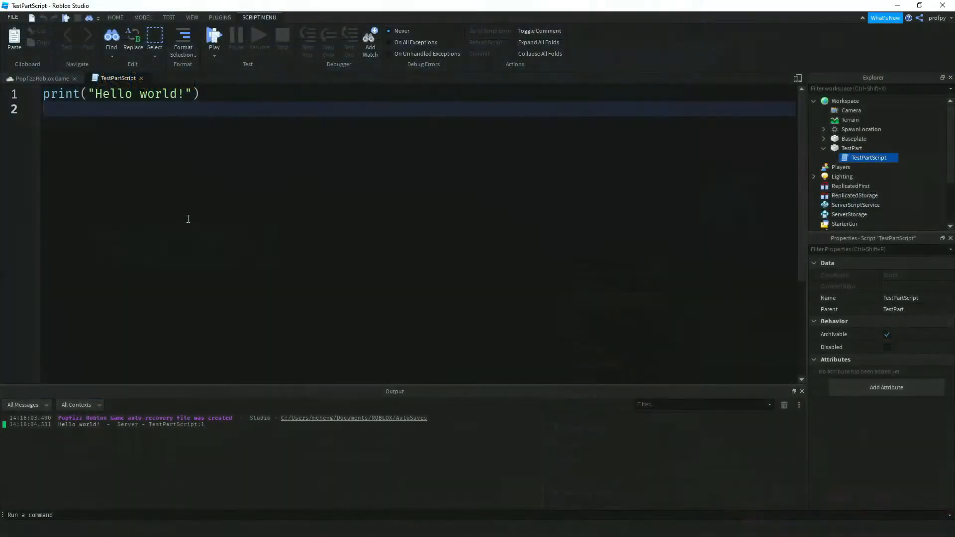
Add num = 1 and print(num) as new lines in TestPartScript
type("n")
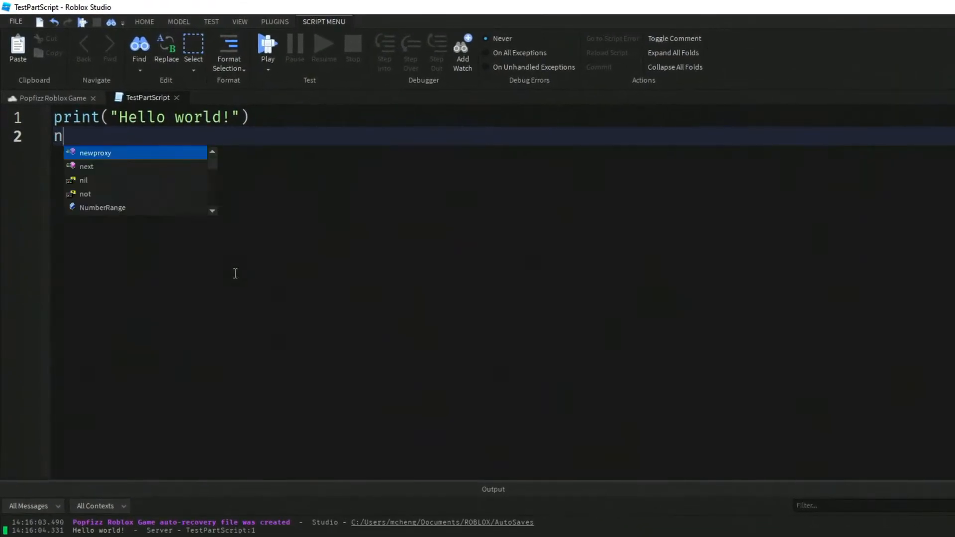
type("um = 1")
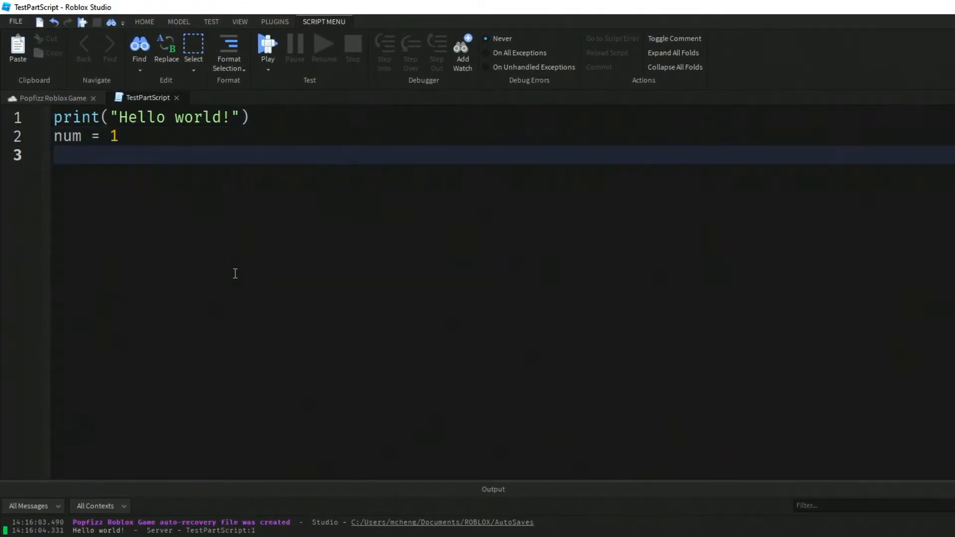
type("print(num)")
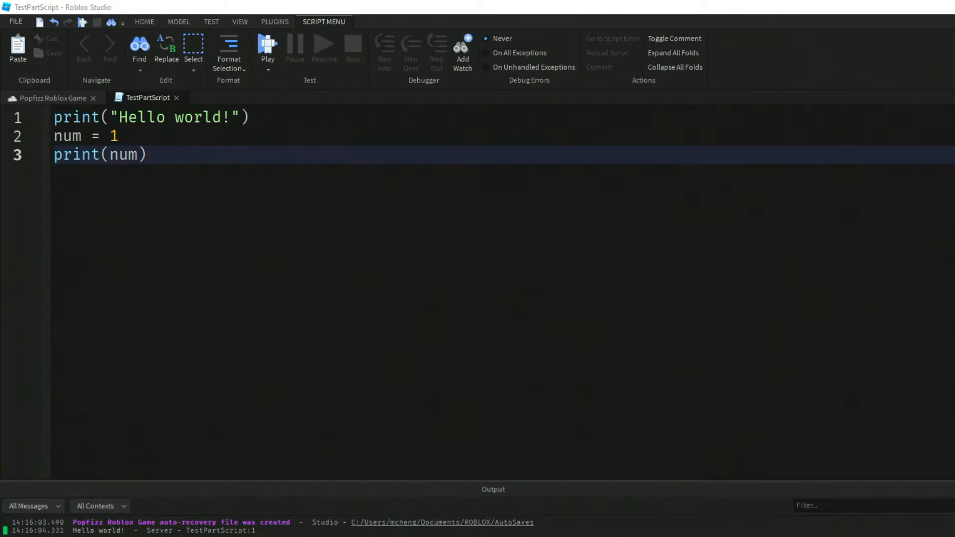
mouse_move(267, 46)
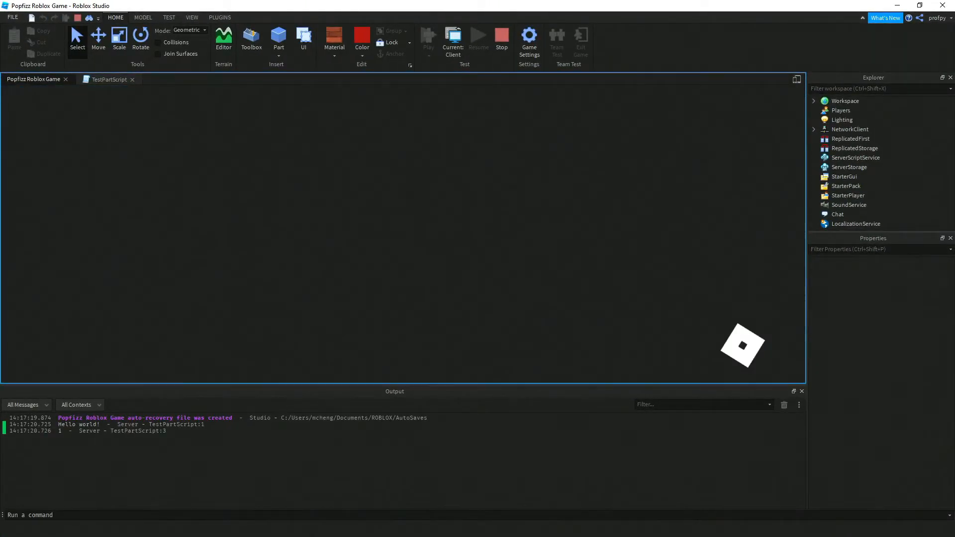
Stop the test run that printed 1 after Hello world!
left_click(428, 36)
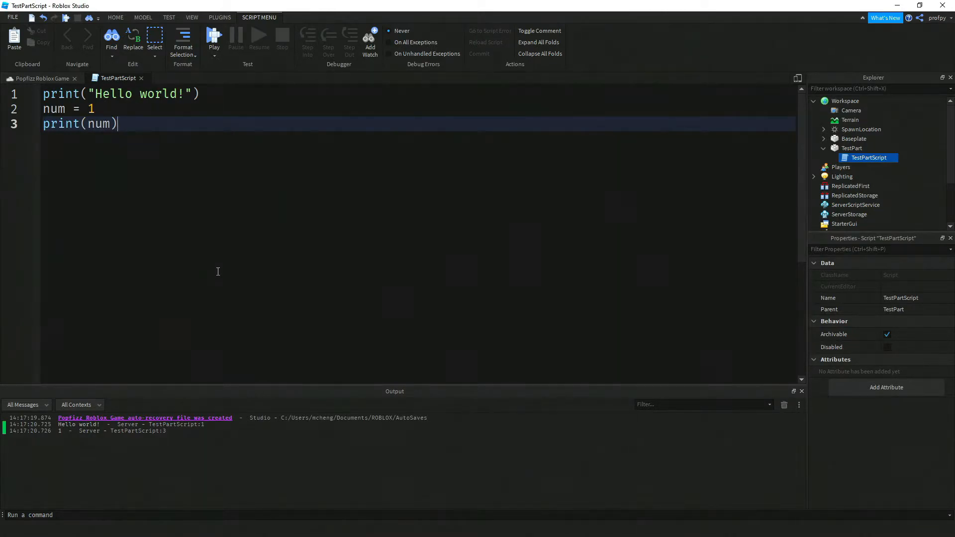
Add print(typeof(num)) on line 4 and play-test so the output shows number
type("print")
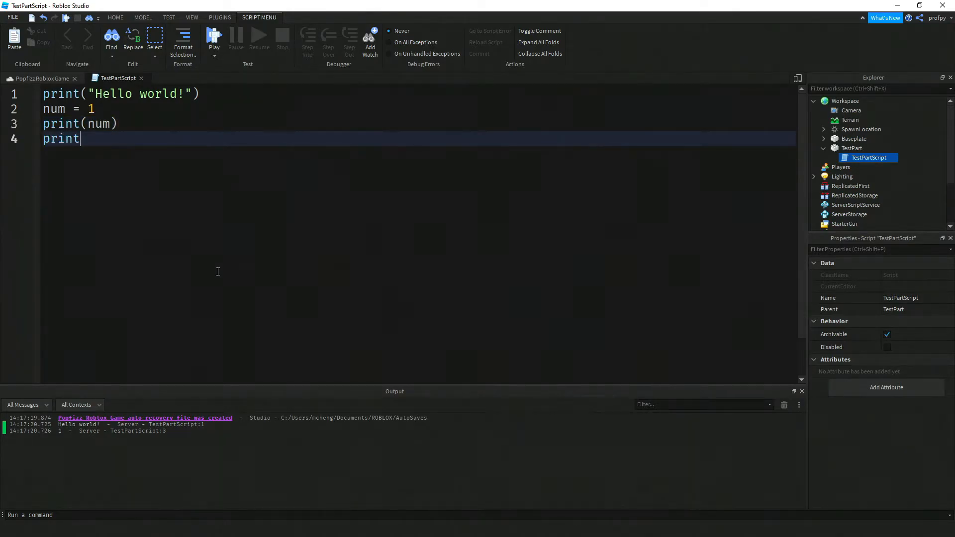
type("(typeof)")
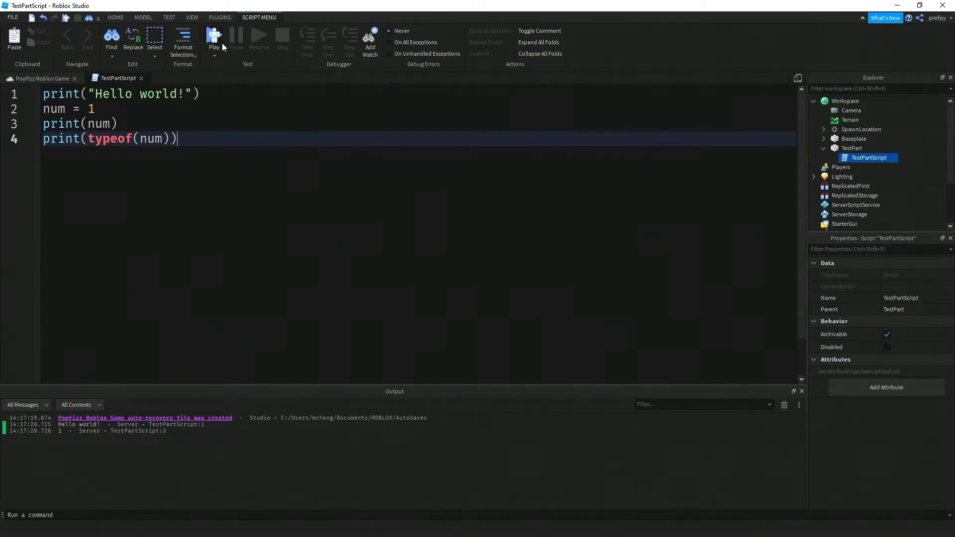
left_click(214, 37)
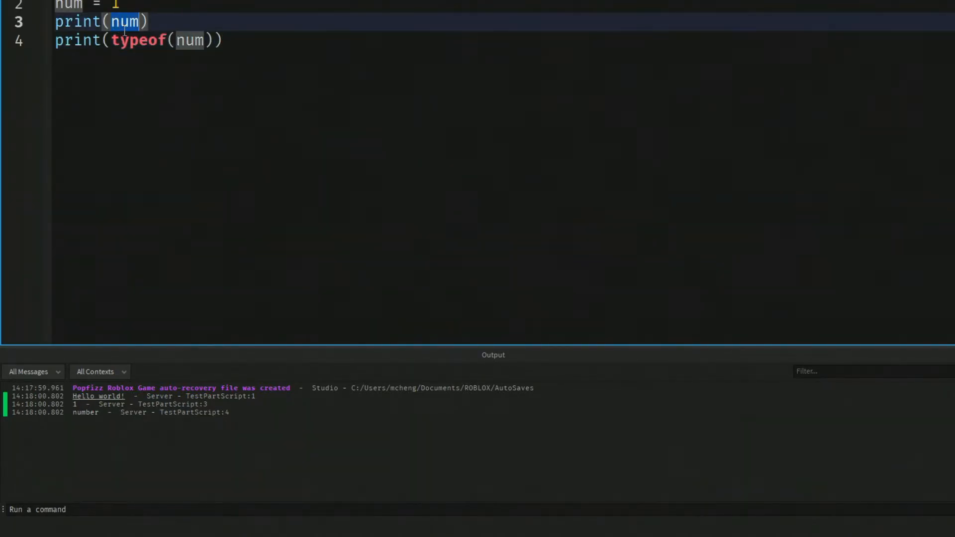
mouse_move(84, 412)
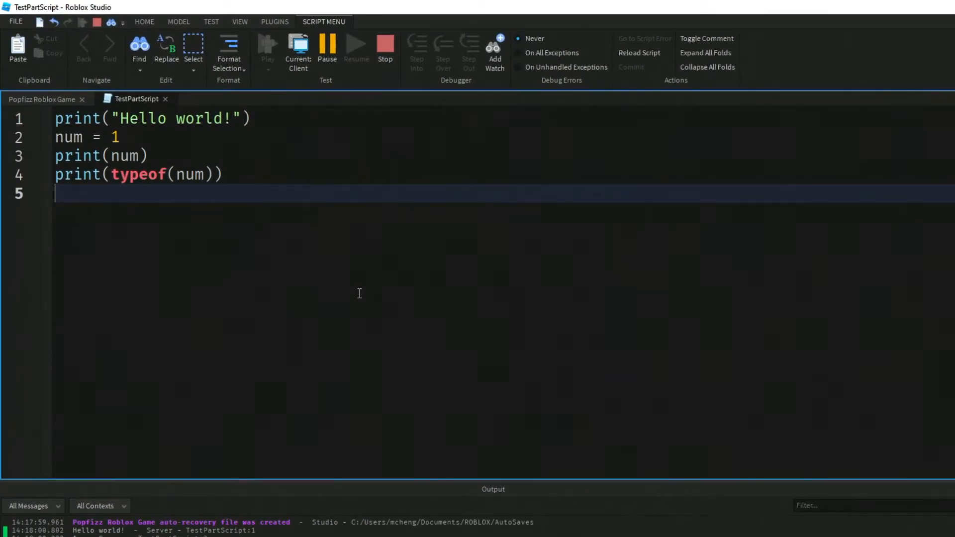
Declare the text variable whatsmyname = "profpy" in TestPartScript
type("whatsmy")
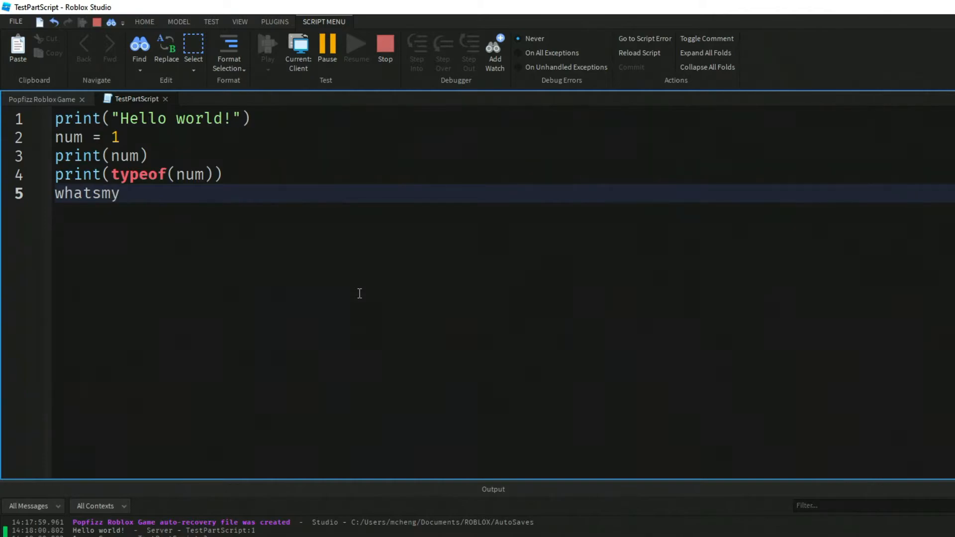
type("name = \"")
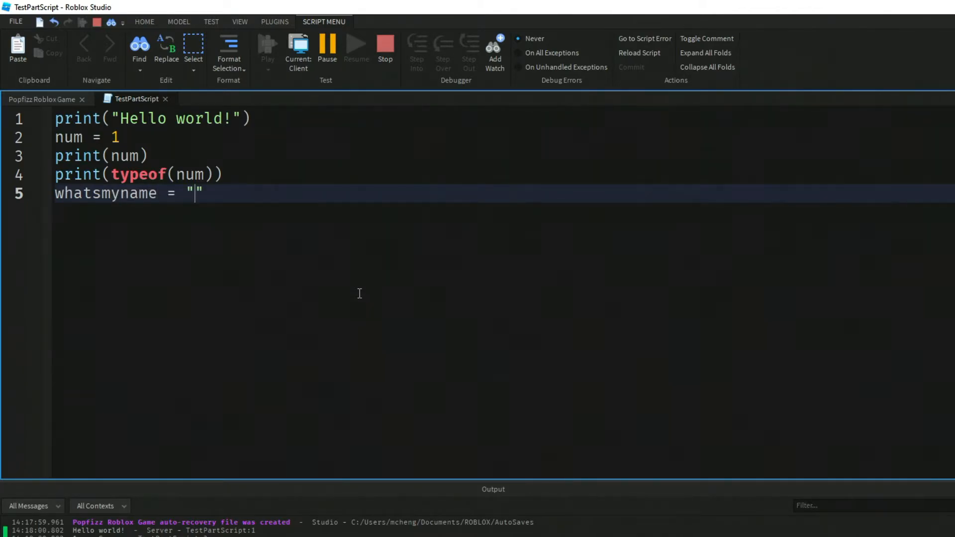
type("profpy")
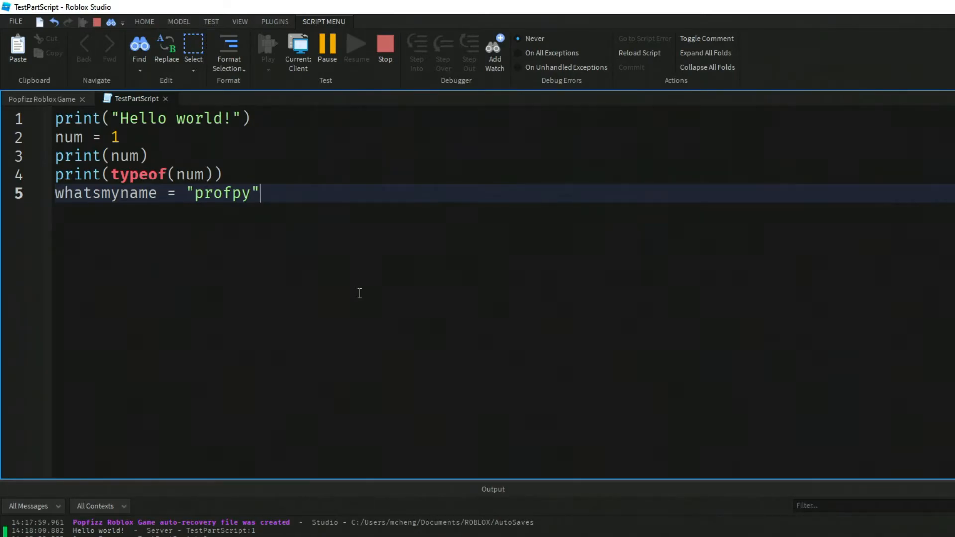
Add print(whatsmyname) and print(typeof(whatsmyname)) lines below the variable
type("prin")
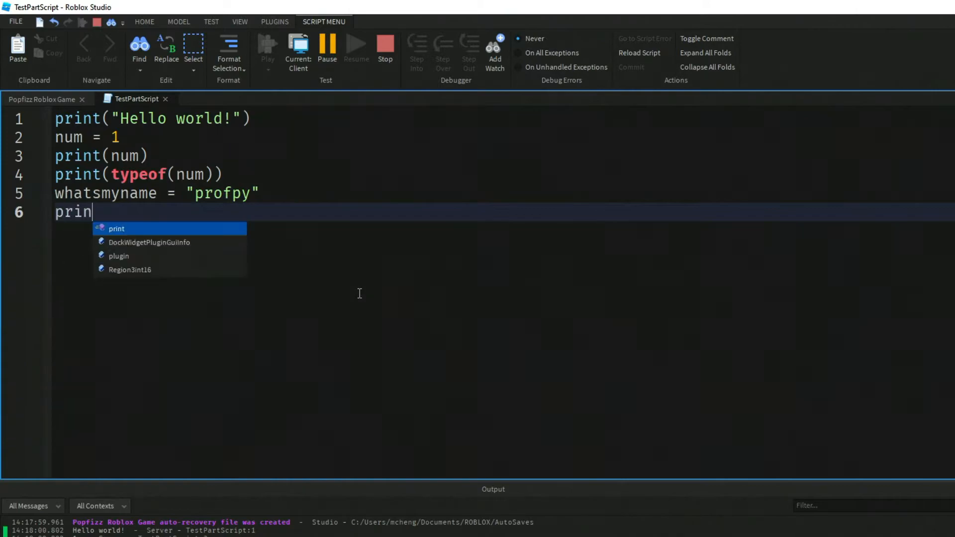
type("(whatsmyname)")
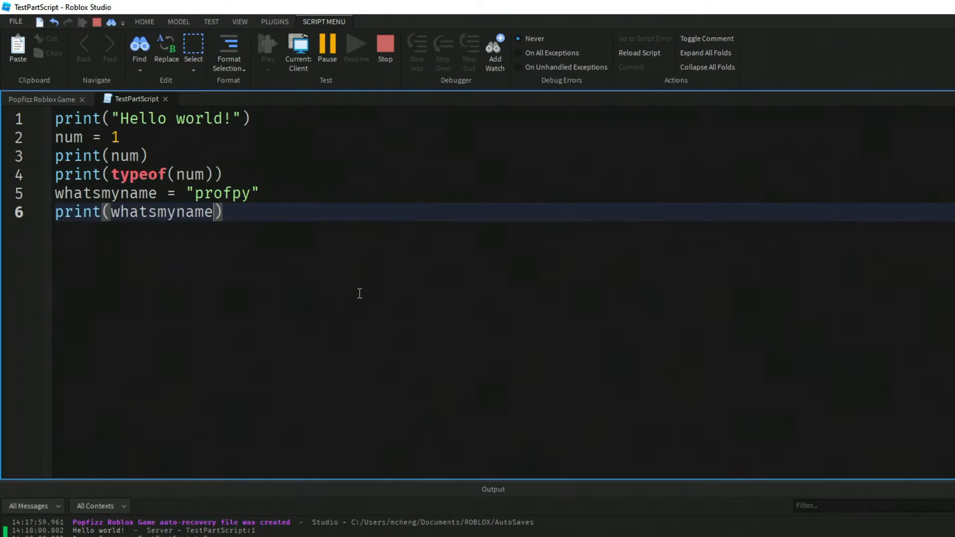
type("print(typeof(")
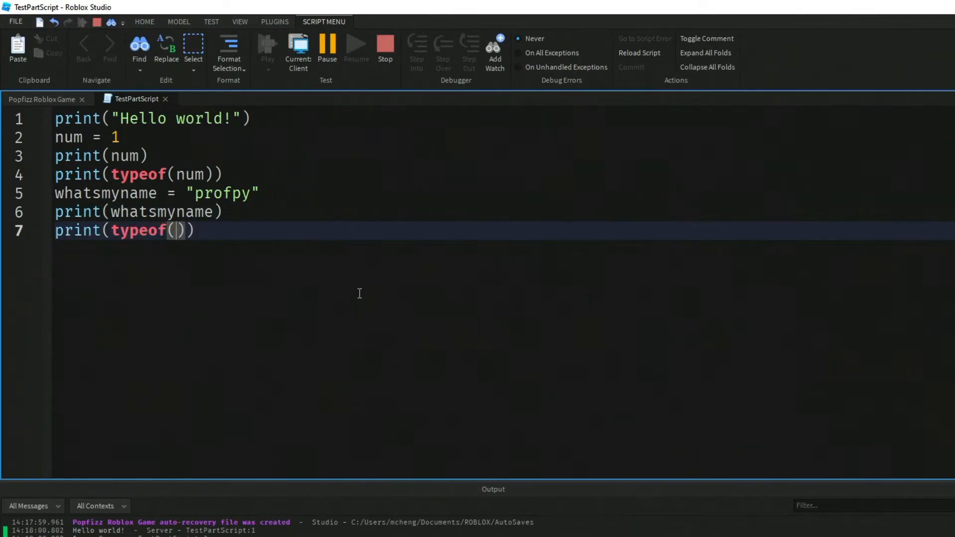
type("what")
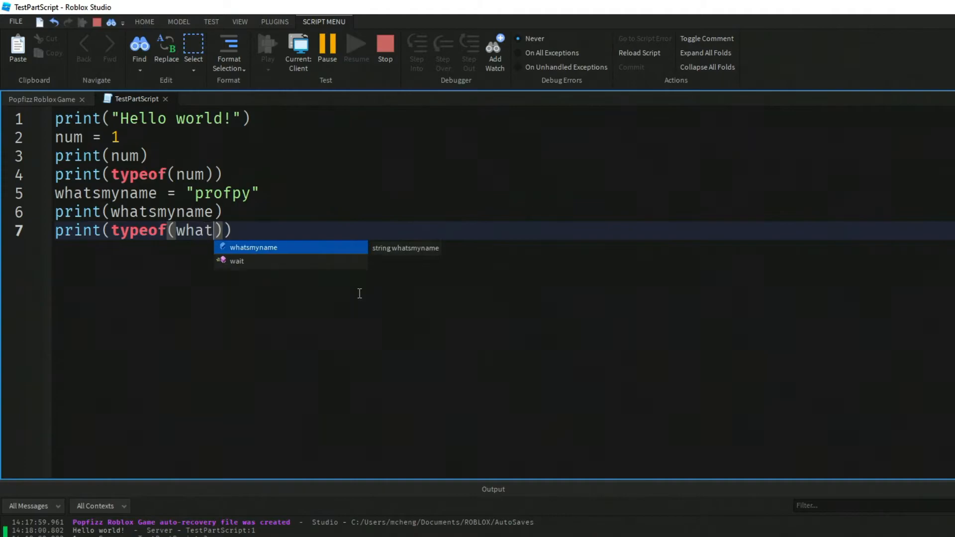
key("Tab")
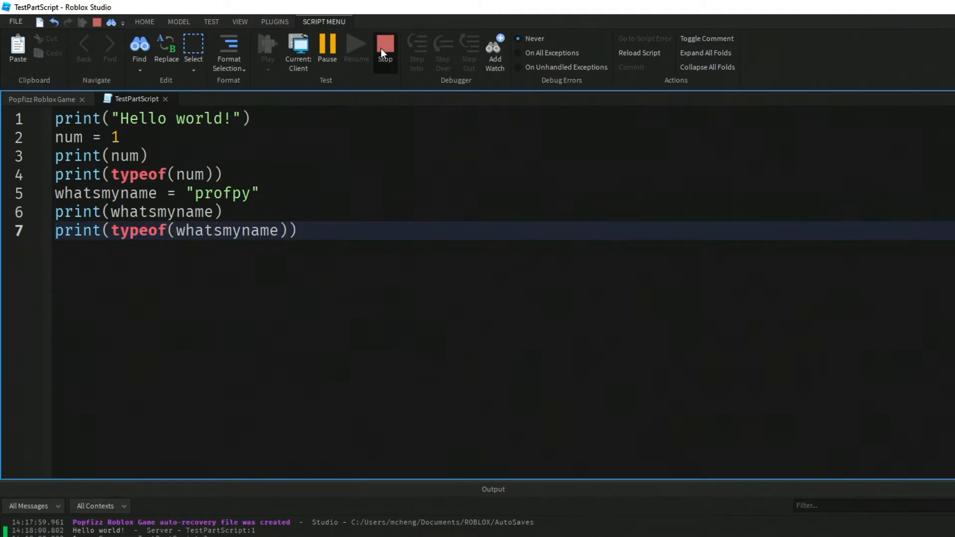
Stop the running test after the output shows profpy and string
left_click(384, 48)
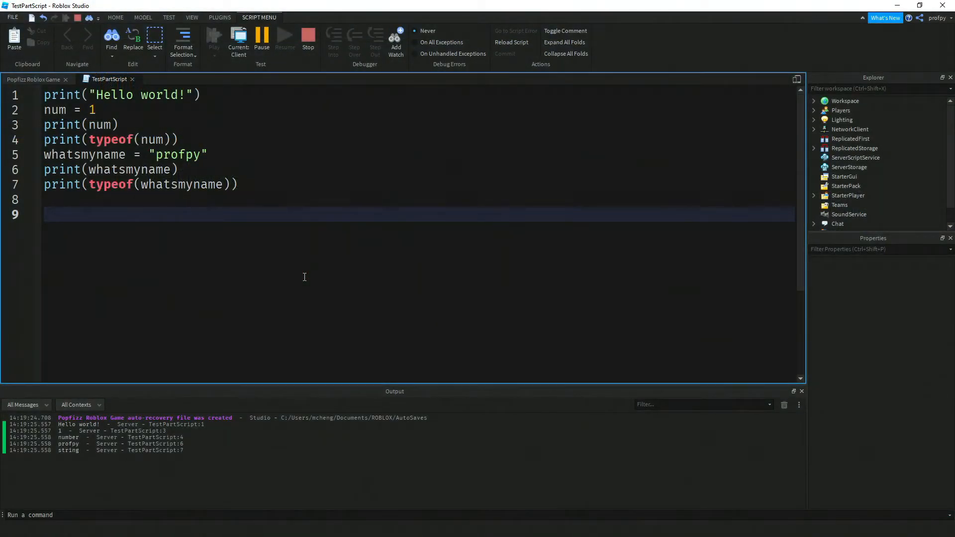
type("and")
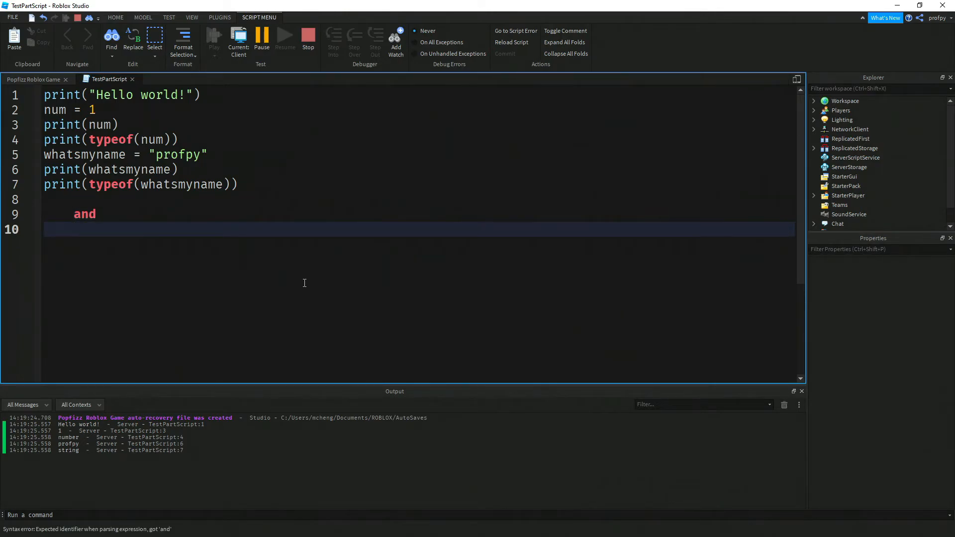
type("break")
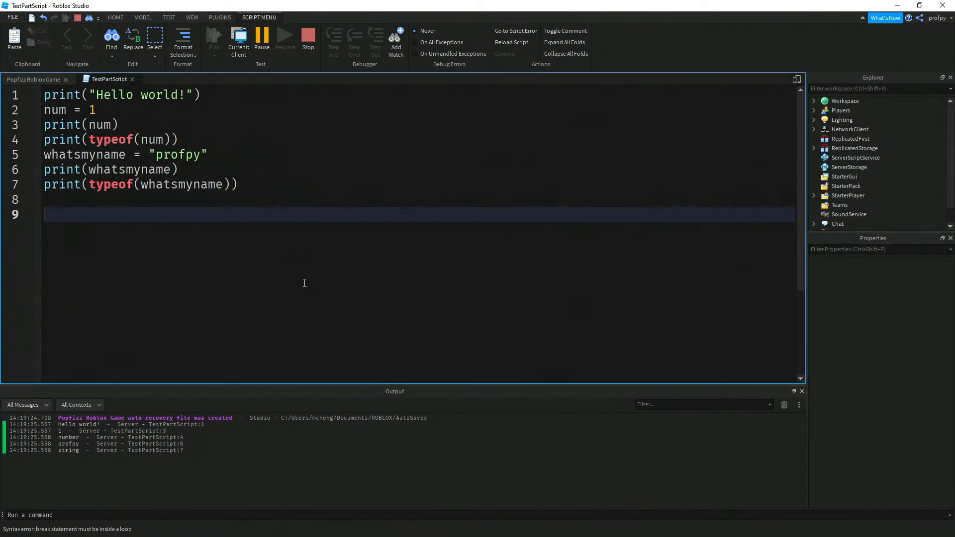
type("do")
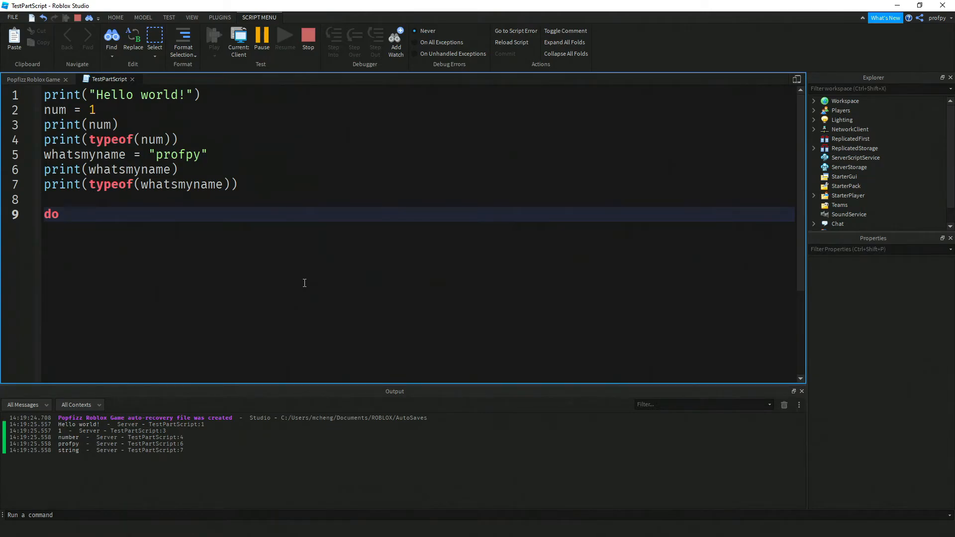
left_click(67, 214)
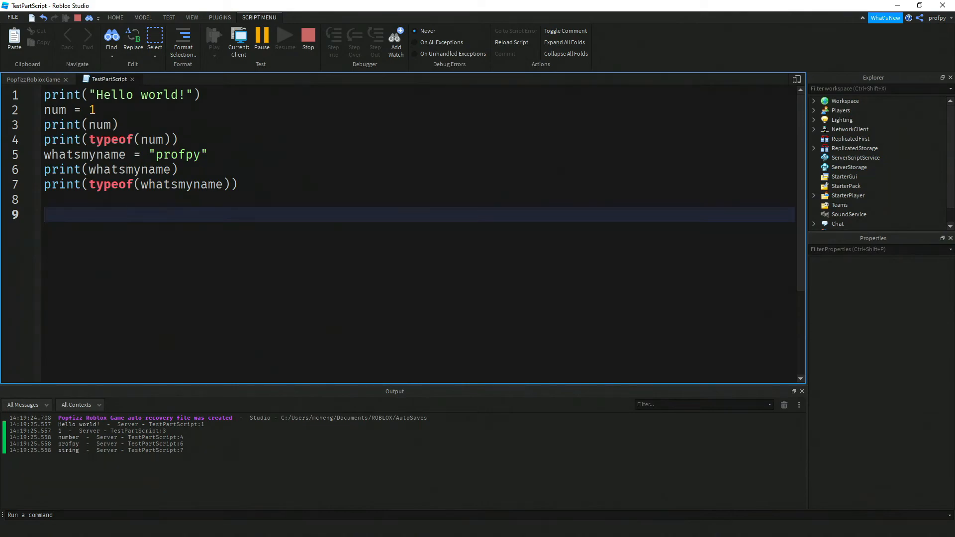
mouse_move(223, 257)
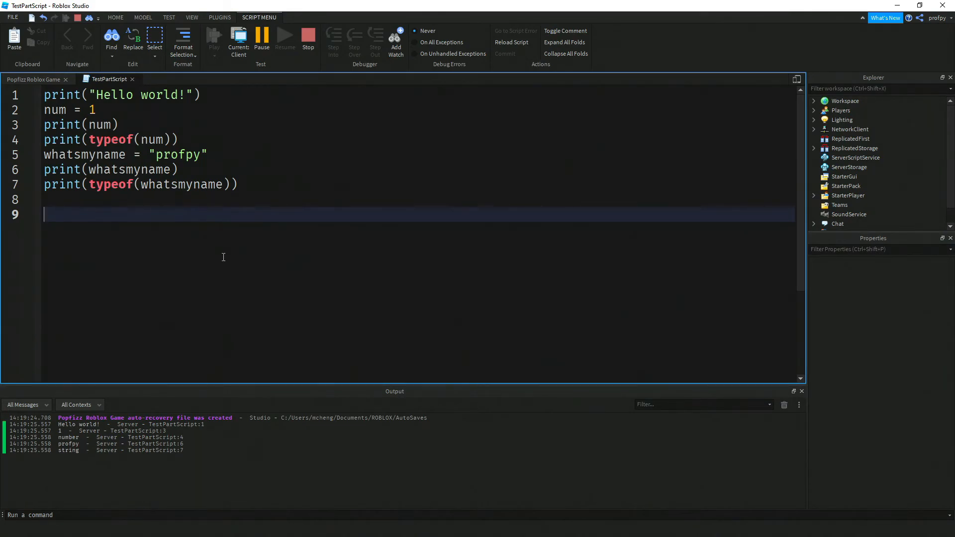
Write the single-line comment '-- this is a comment to myself' on line 9
type("--")
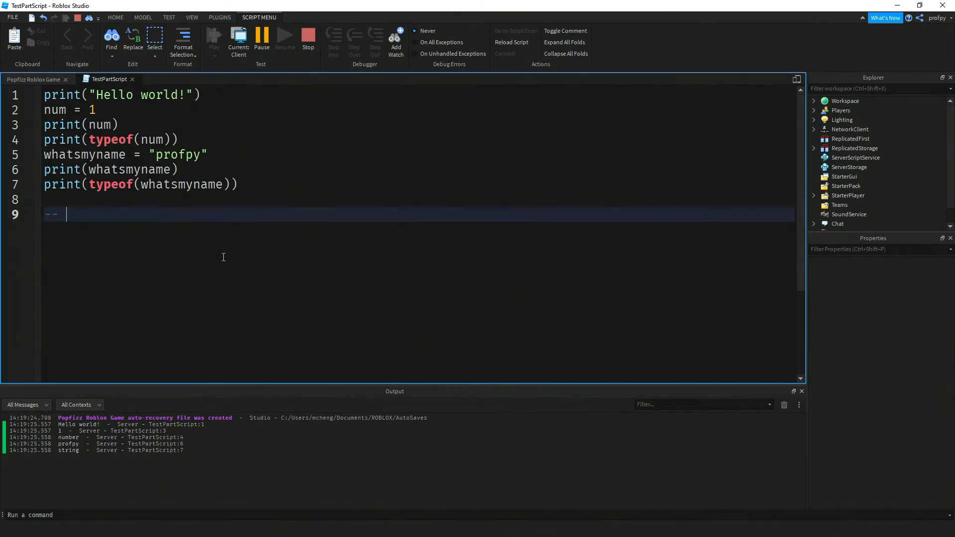
type("this is")
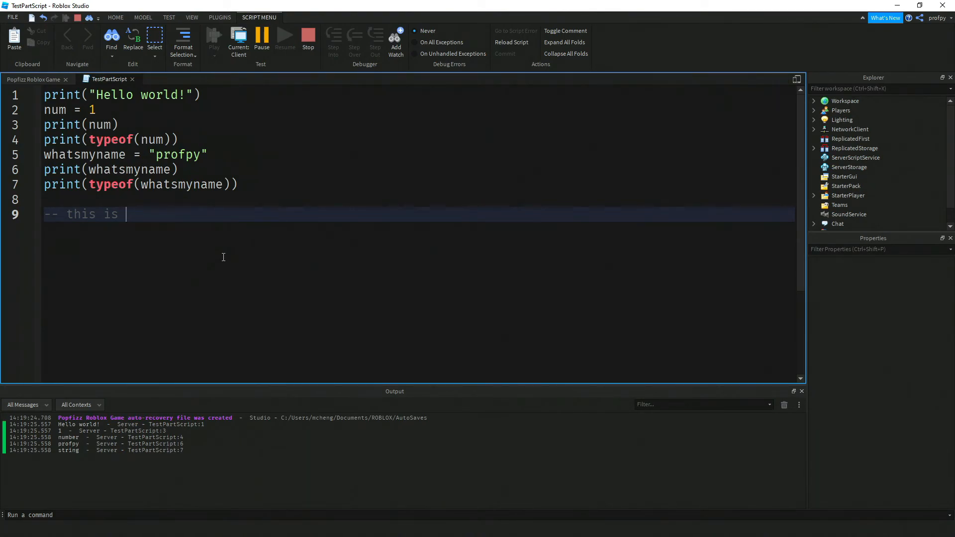
type("a comment to myself")
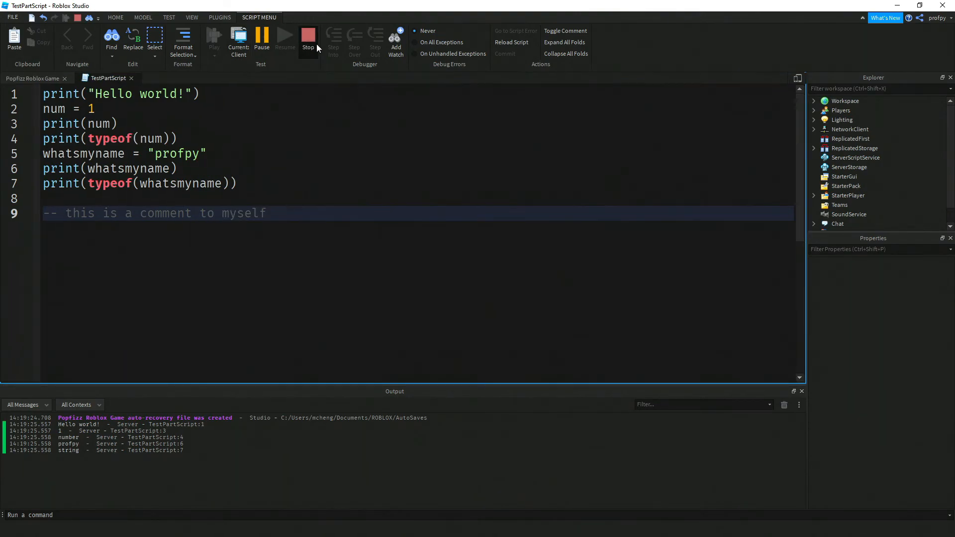
Playtest the game to confirm the output is unchanged, then stop the run
left_click(308, 36)
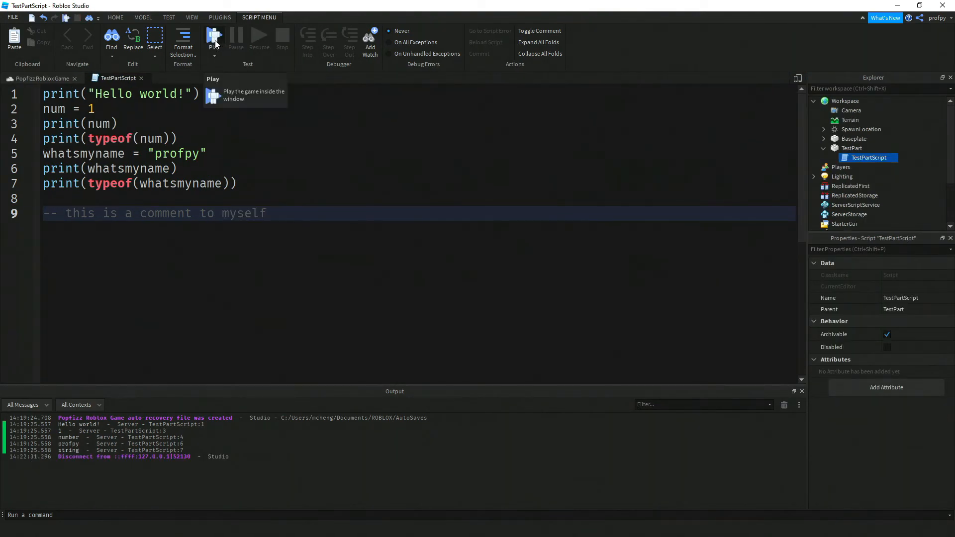
left_click(213, 35)
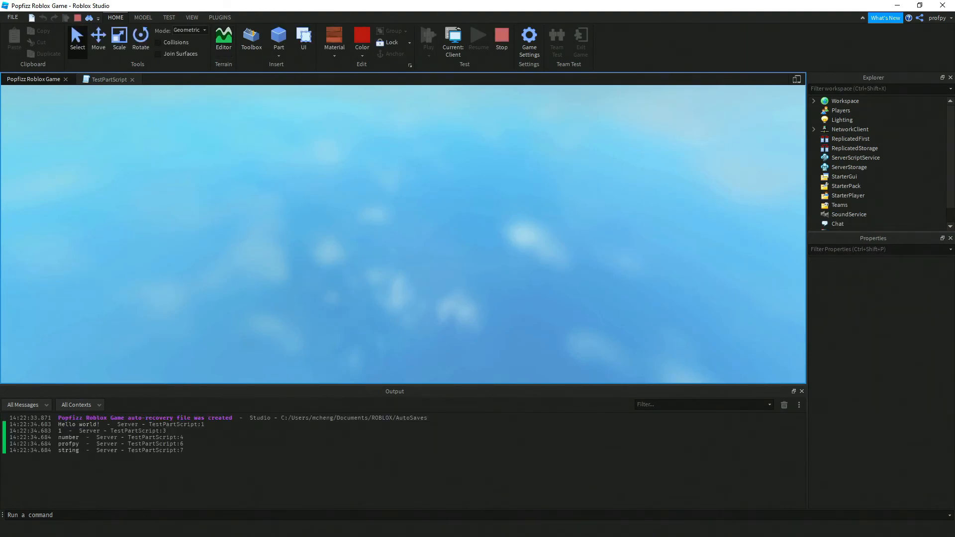
left_click(428, 37)
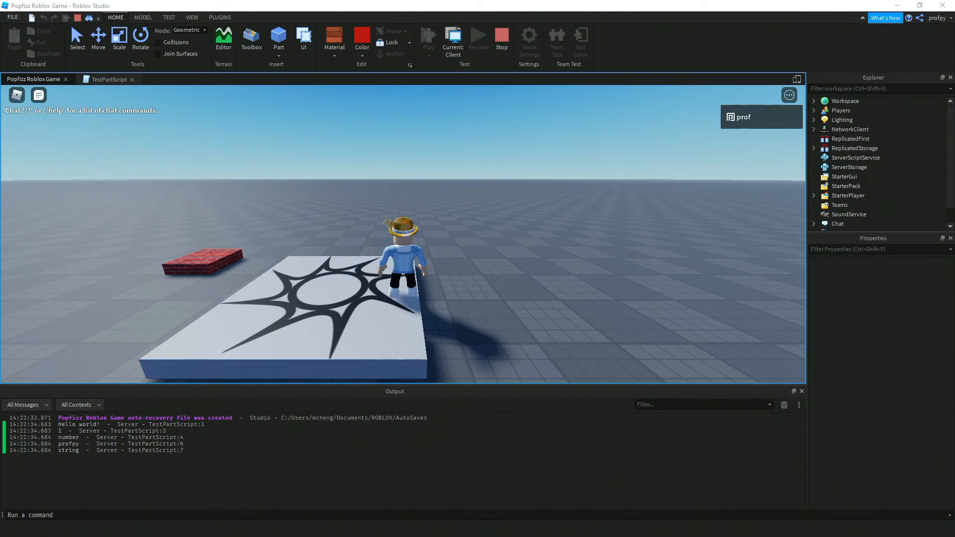
left_click(108, 79)
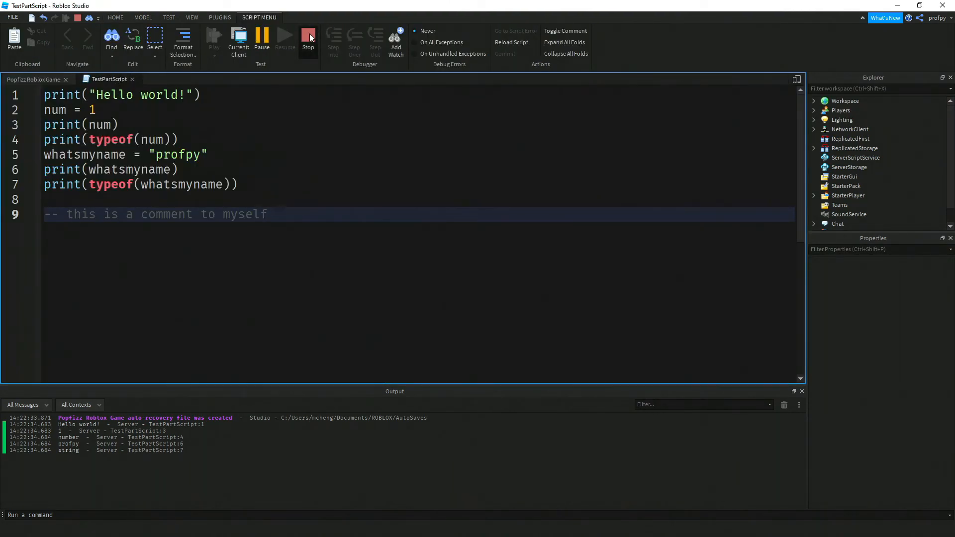
left_click(308, 37)
type("-- [")
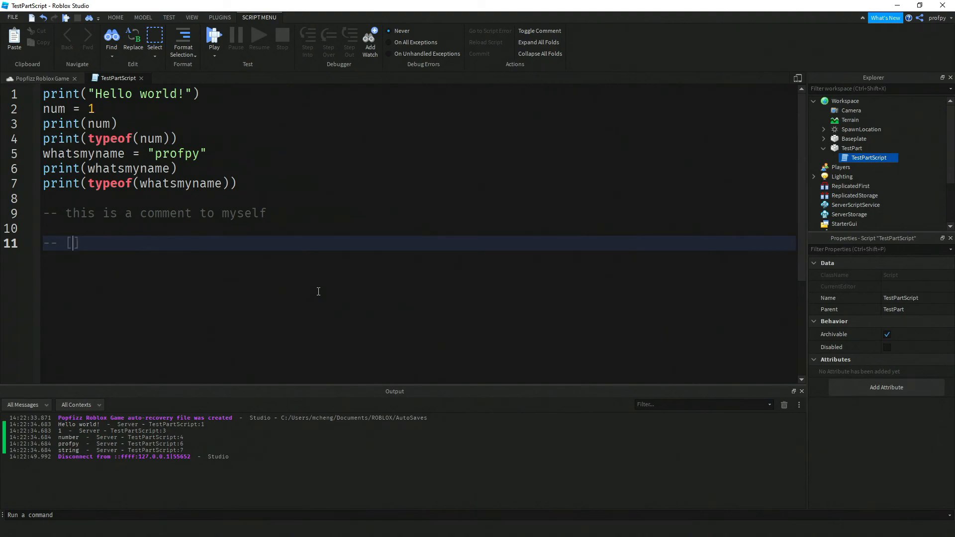
Frame a -- [[ ... -- ]] block and write 'This is a longer comment' inside it
type("[[")
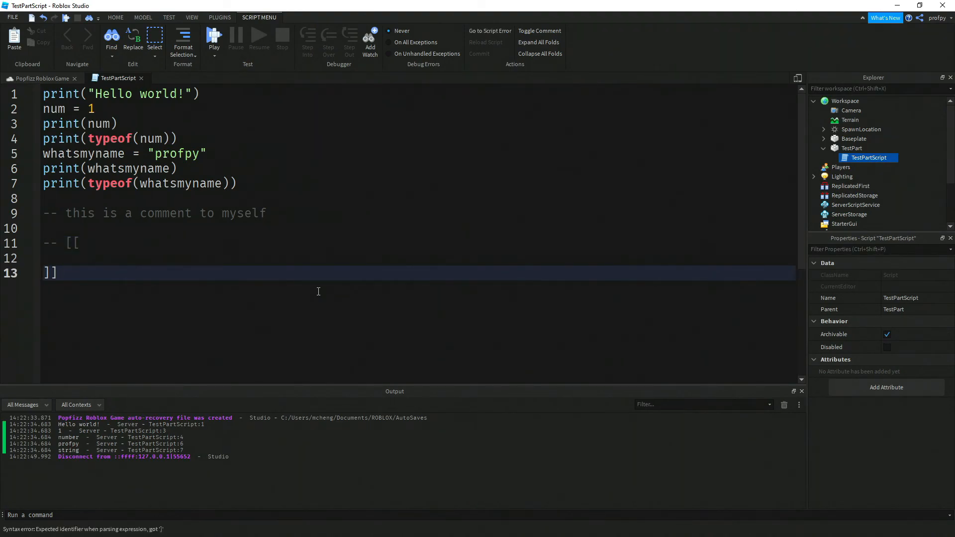
type("--")
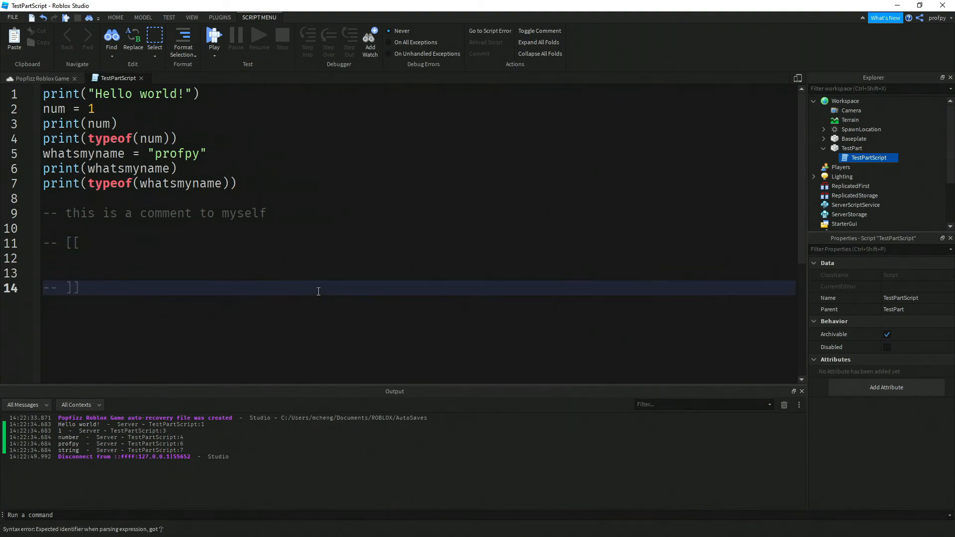
left_click(66, 243)
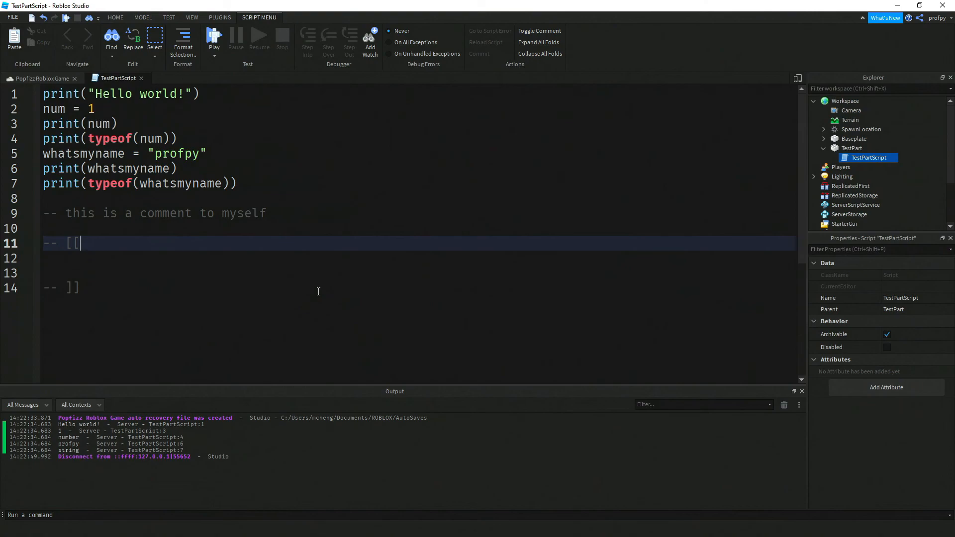
type("t")
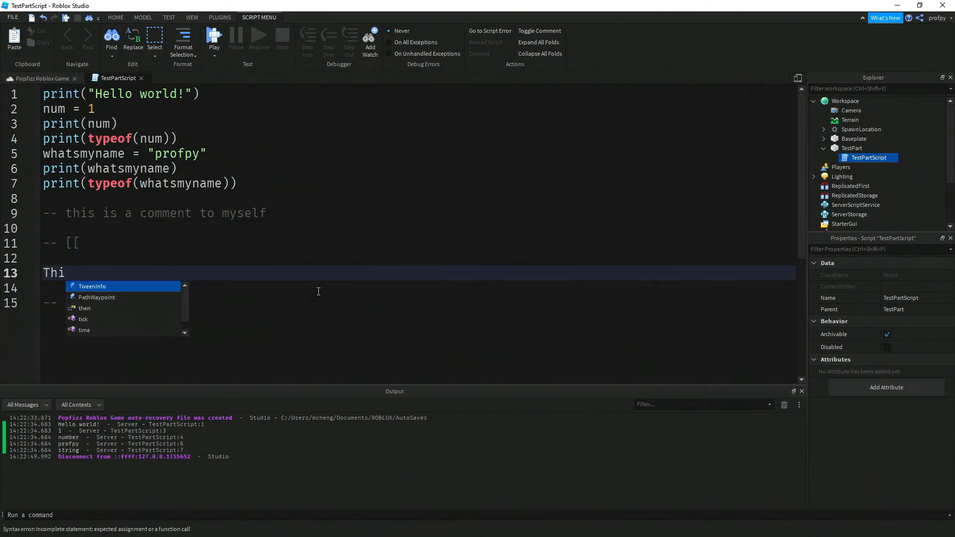
type("s is a longer commen")
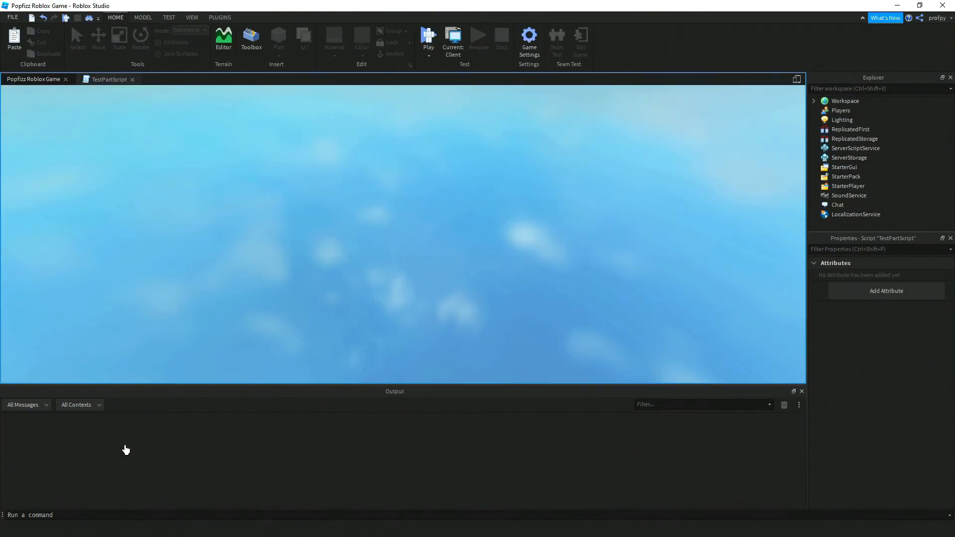
Run the playtest, see the incomplete-statement error at line 13, and stop the test
left_click(427, 37)
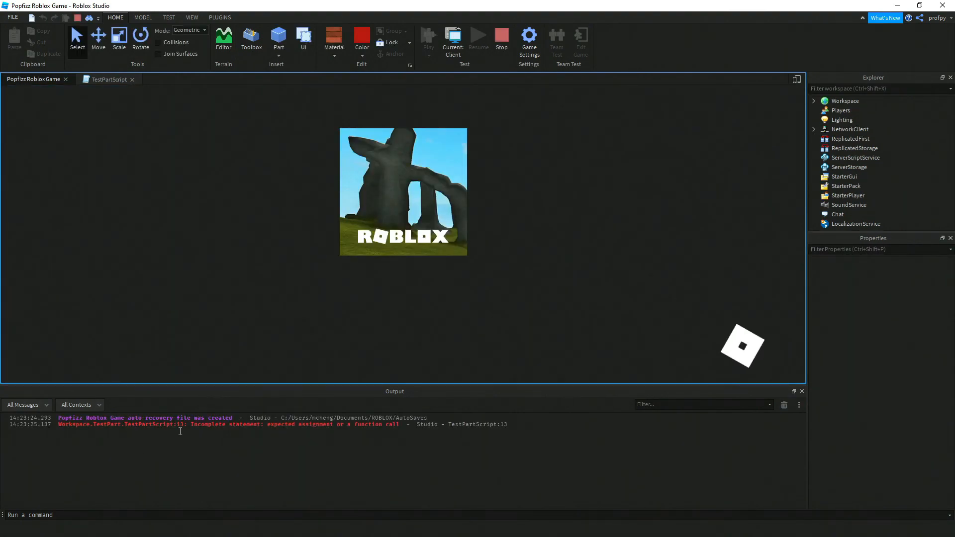
left_click(427, 37)
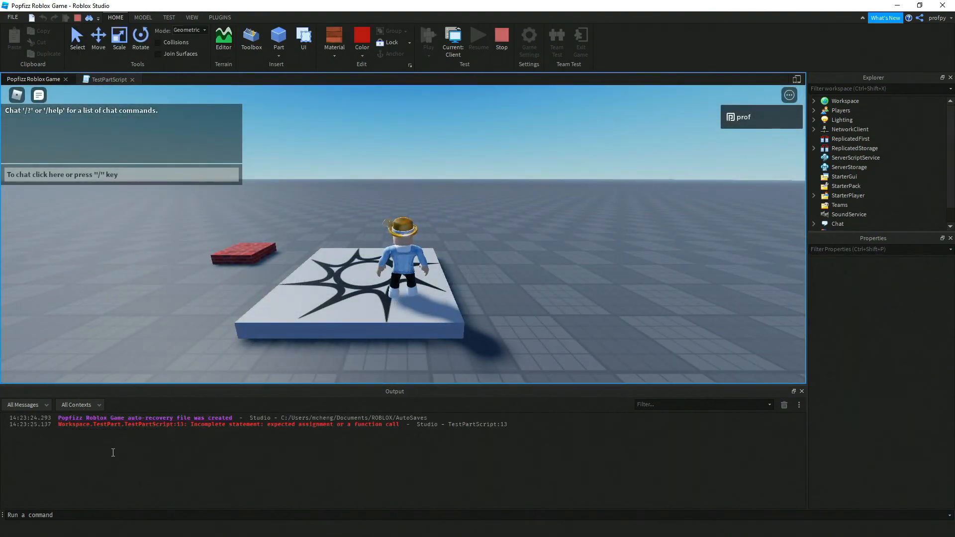
left_click(500, 35)
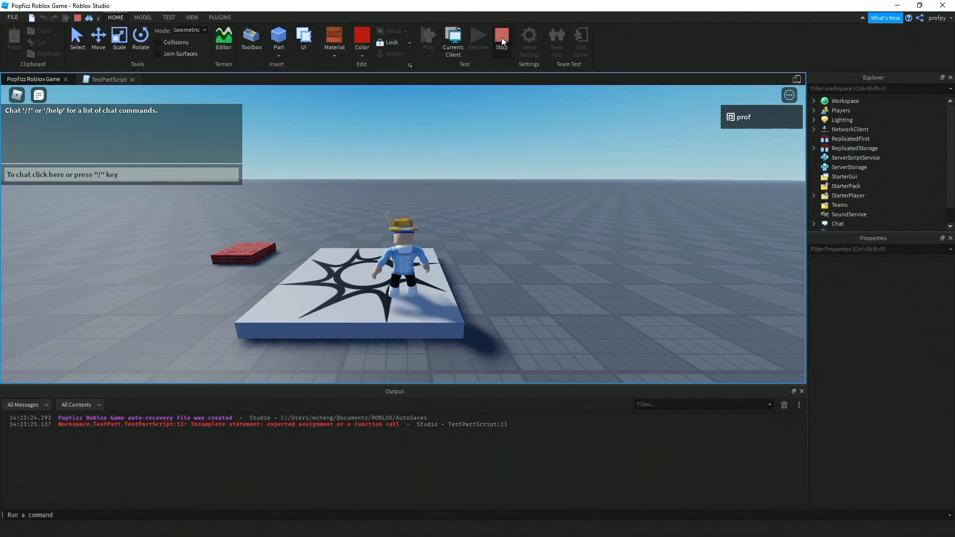
left_click(501, 36)
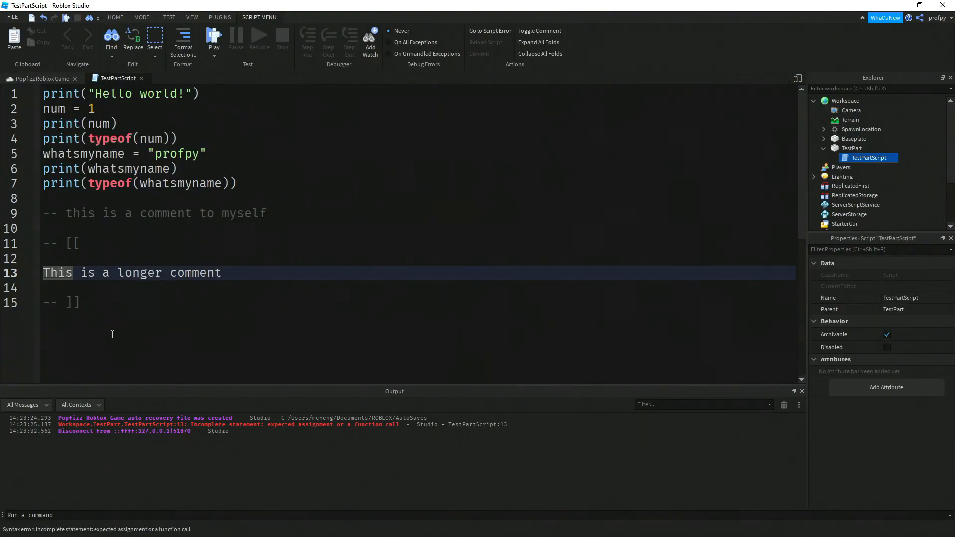